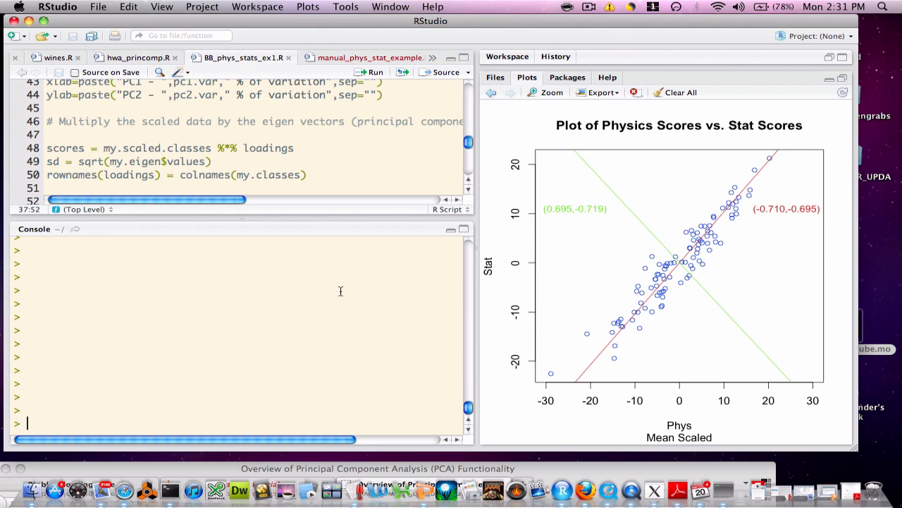
mouse_move(639, 289)
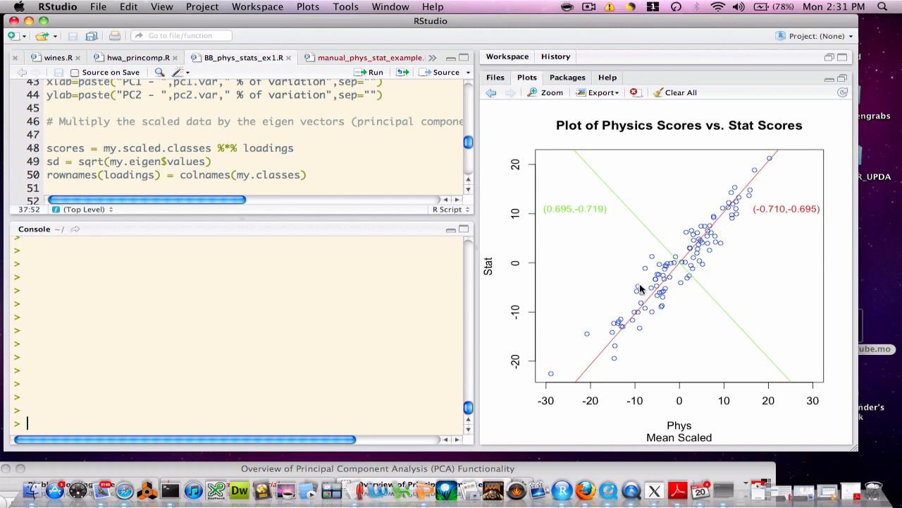
mouse_move(644, 302)
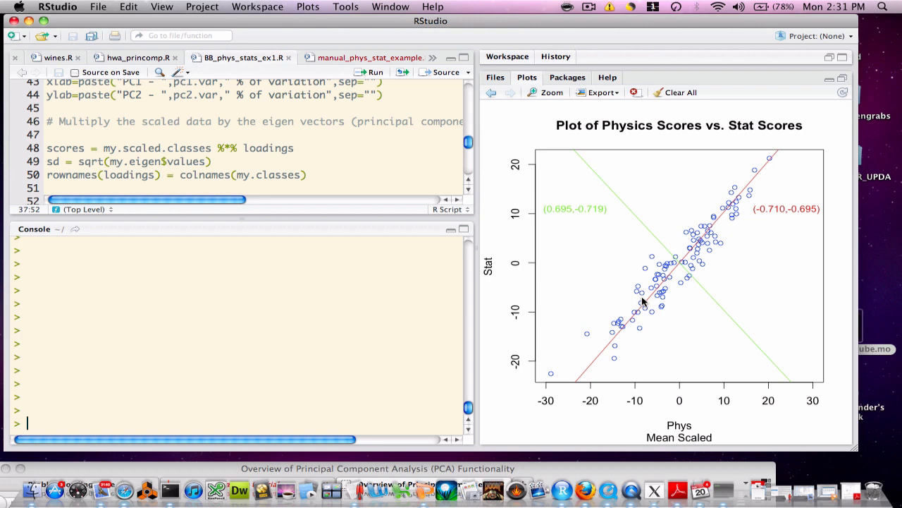
mouse_move(286, 148)
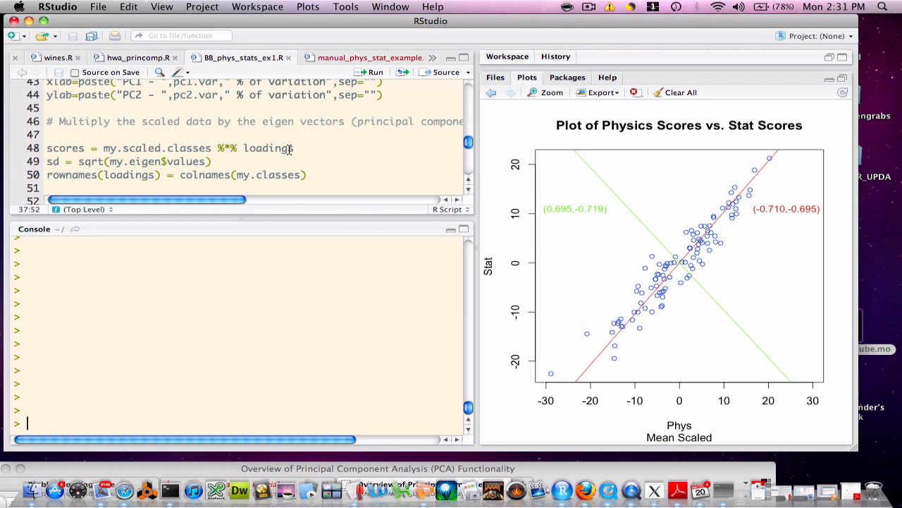
mouse_move(226, 148)
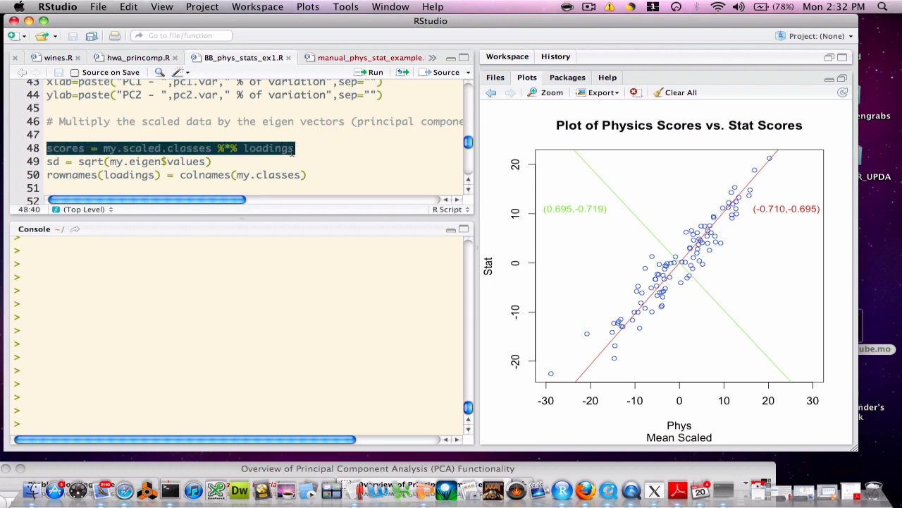
mouse_move(366, 87)
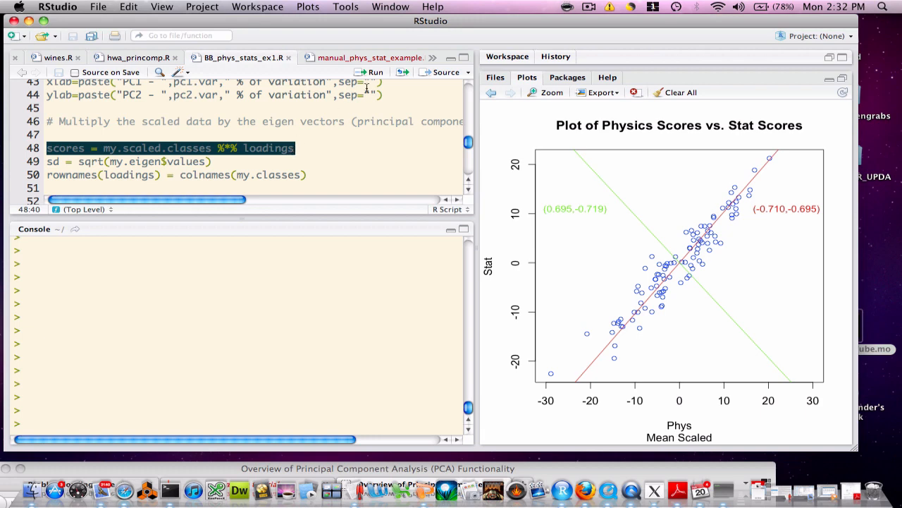
mouse_move(369, 73)
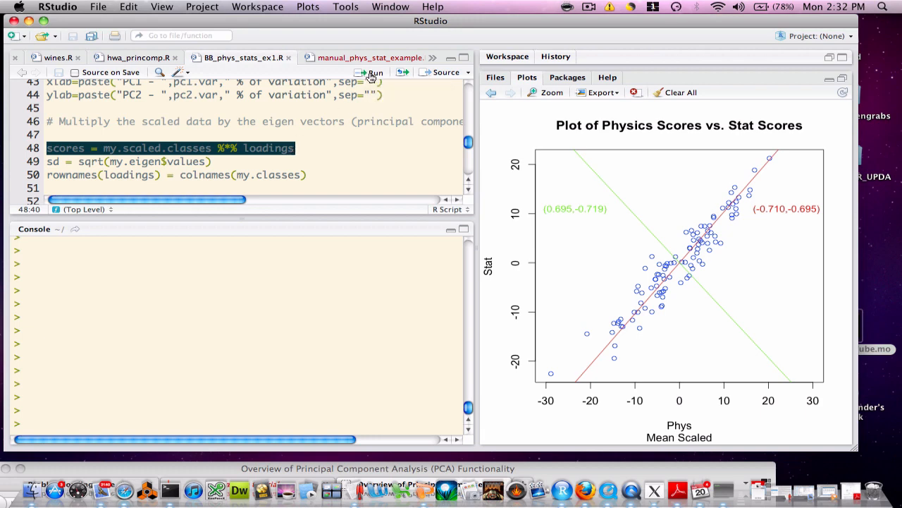
- Compute the PCA scores, print head(scores), and run the standard deviation and loading row-name lines
click(370, 72)
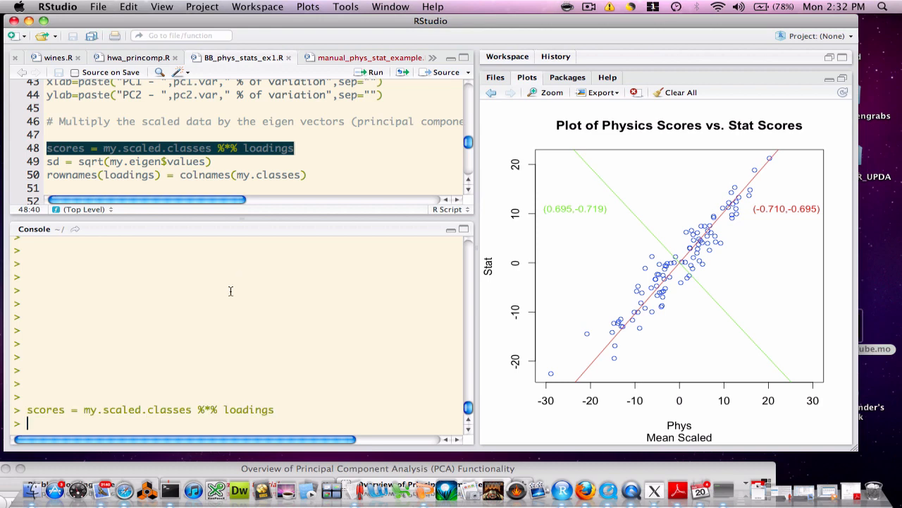
text(head(scores)
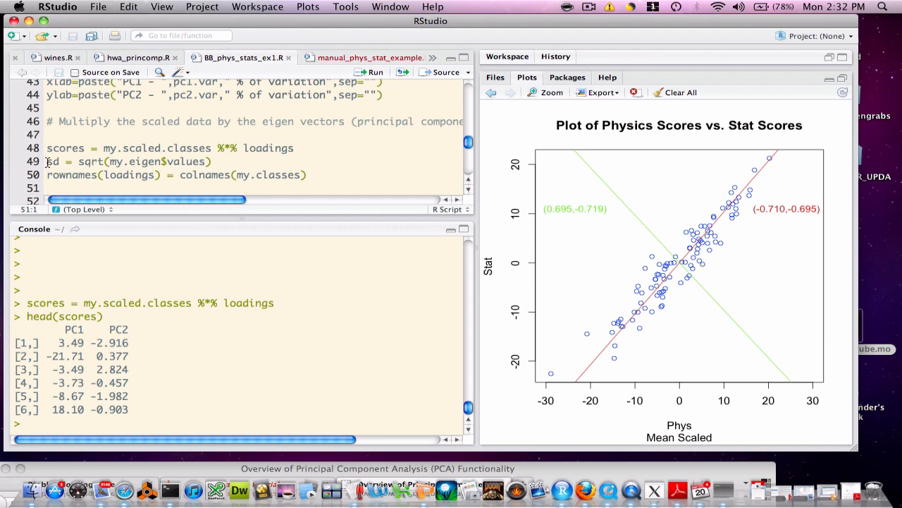
drag(47, 161, 307, 175)
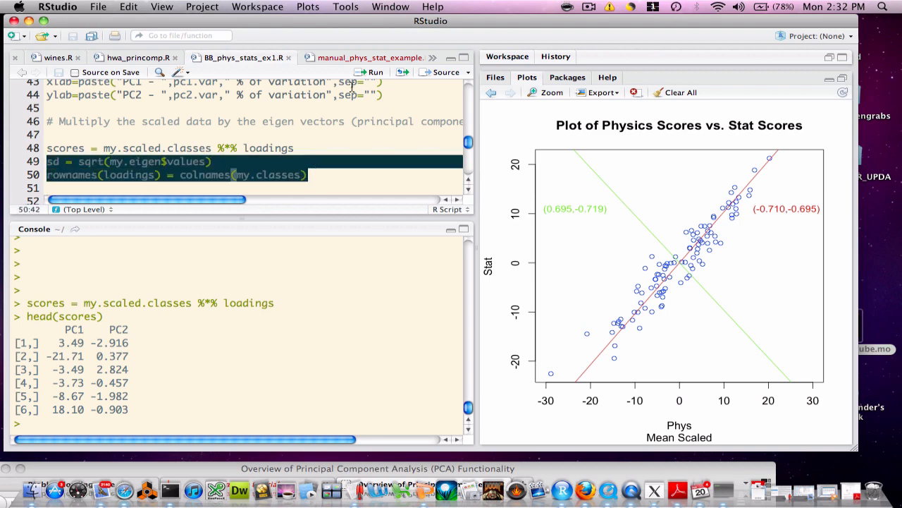
click(372, 72)
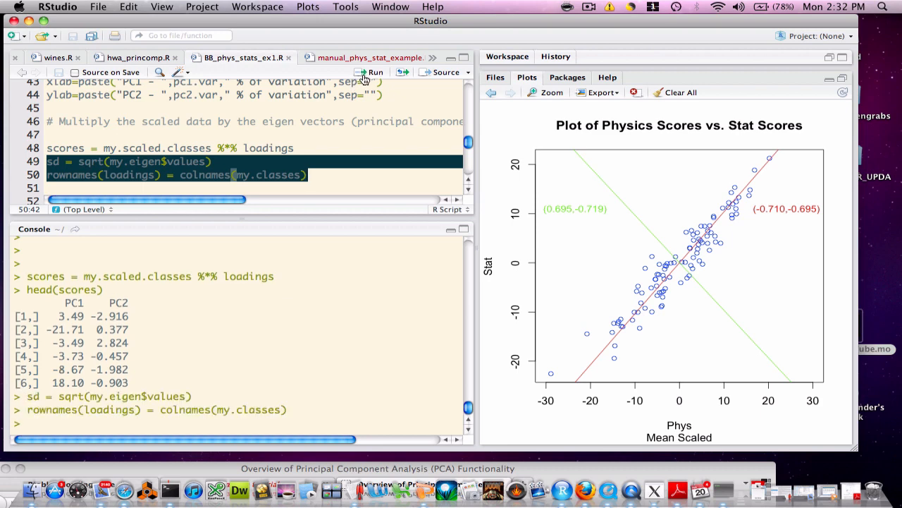
scroll(down, 3)
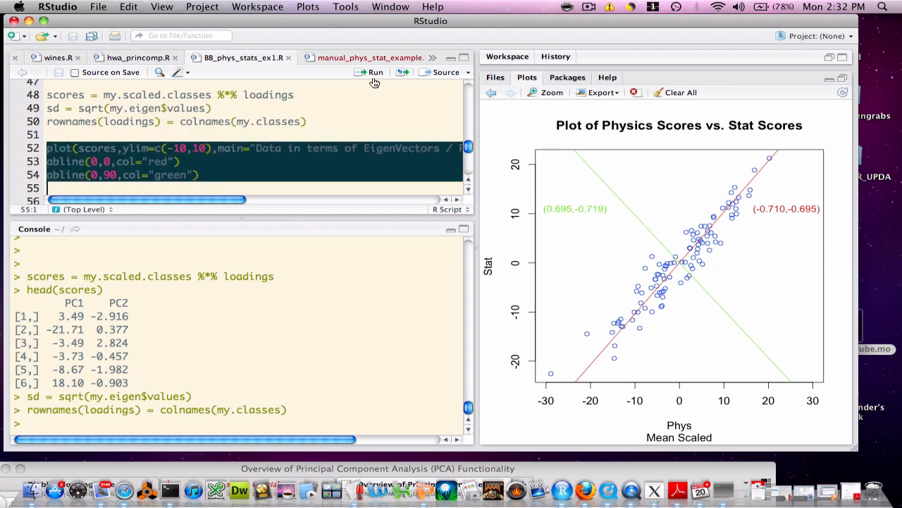
- Plot the scores on the principal components titled 'Data in terms of EigenVectors / PCs' with red and green lines
click(368, 72)
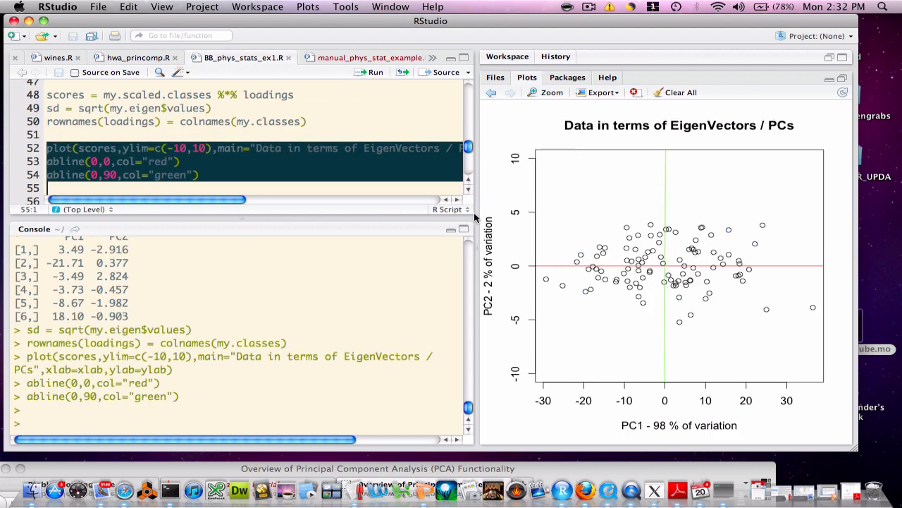
mouse_move(561, 210)
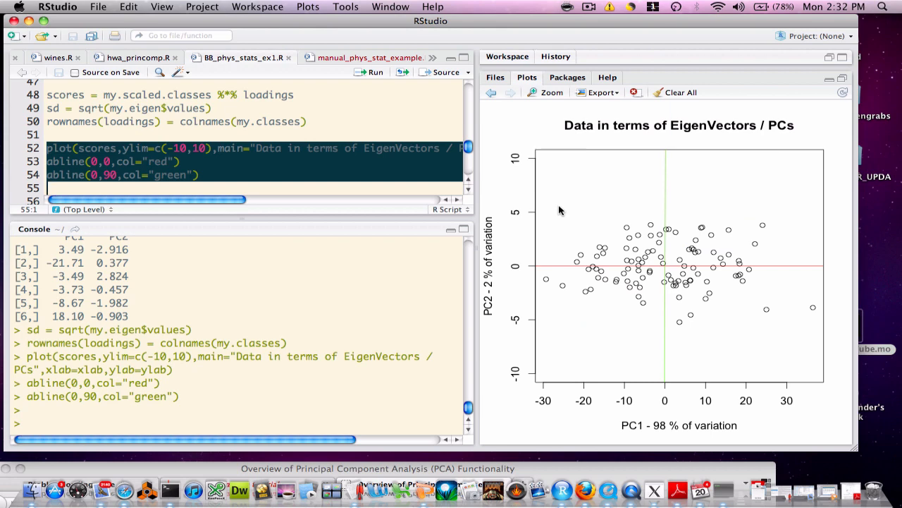
mouse_move(574, 370)
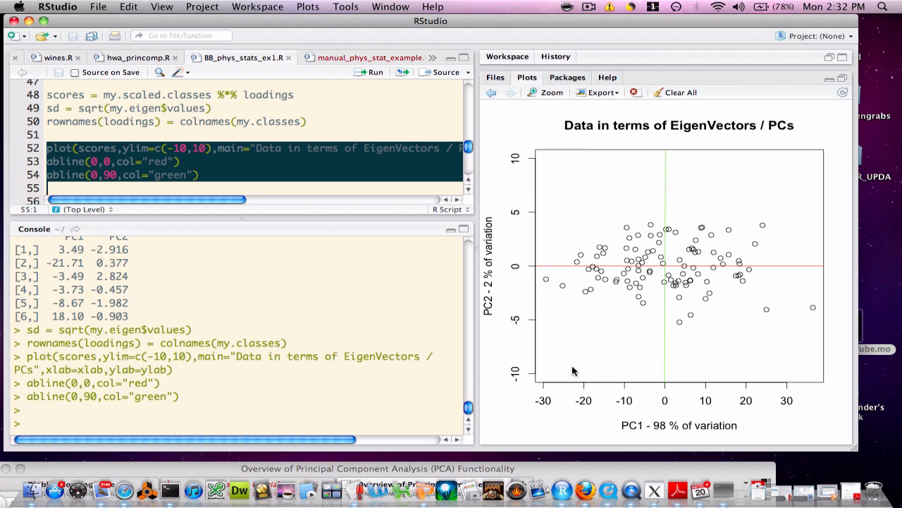
mouse_move(656, 427)
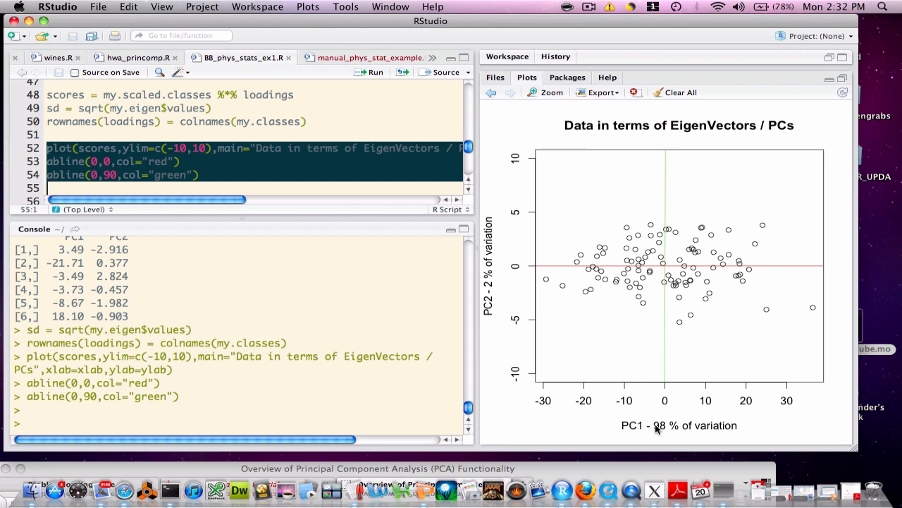
mouse_move(517, 300)
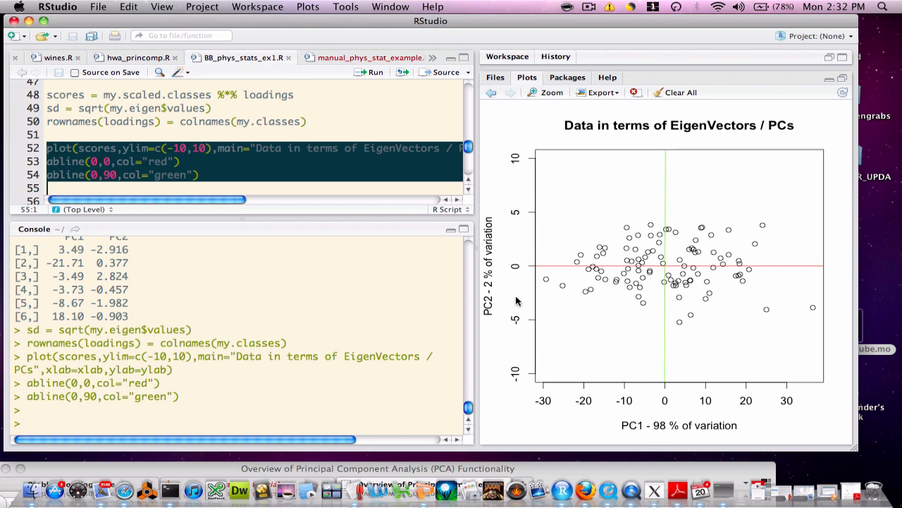
mouse_move(601, 378)
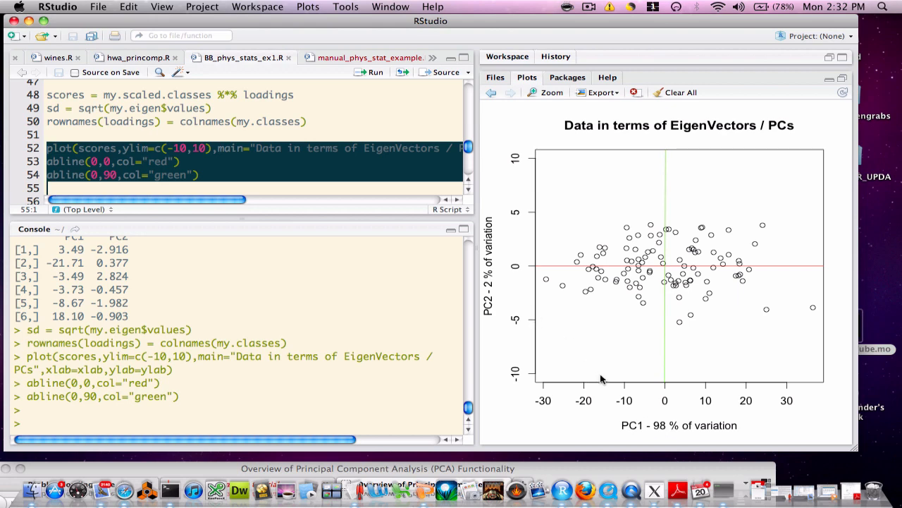
mouse_move(650, 398)
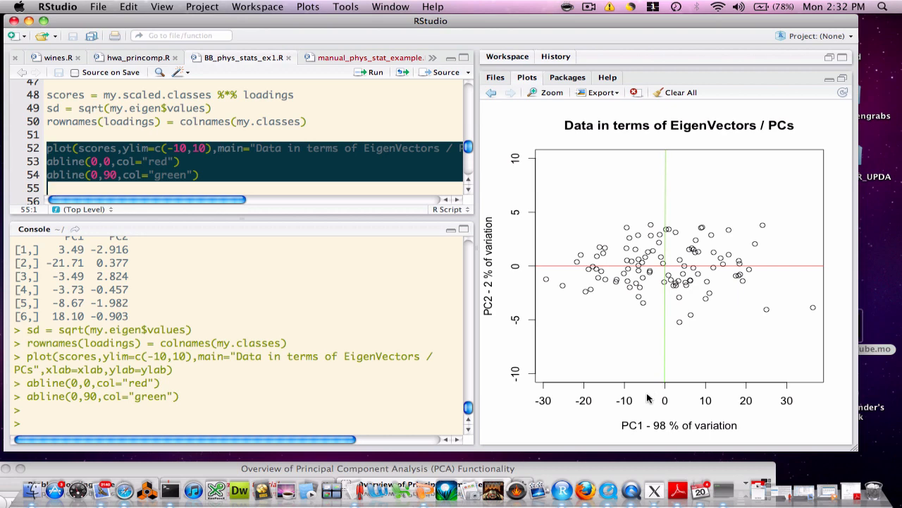
mouse_move(580, 327)
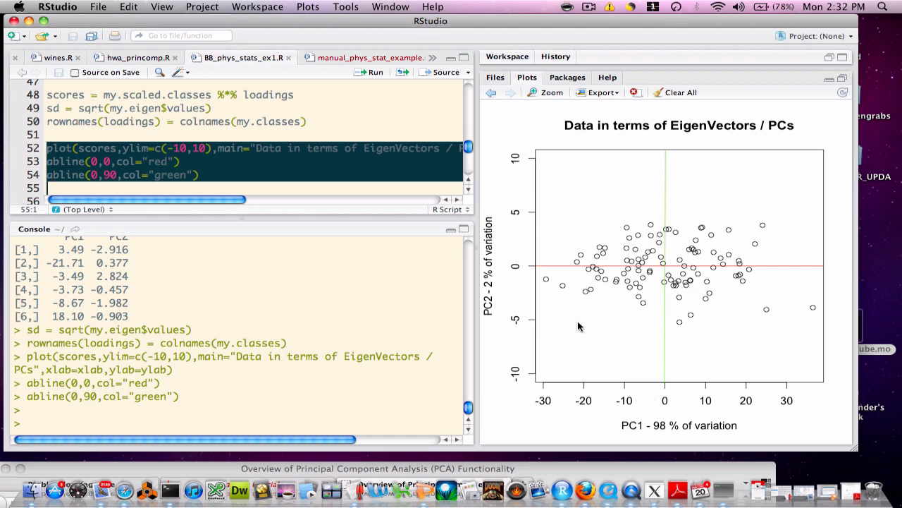
mouse_move(545, 267)
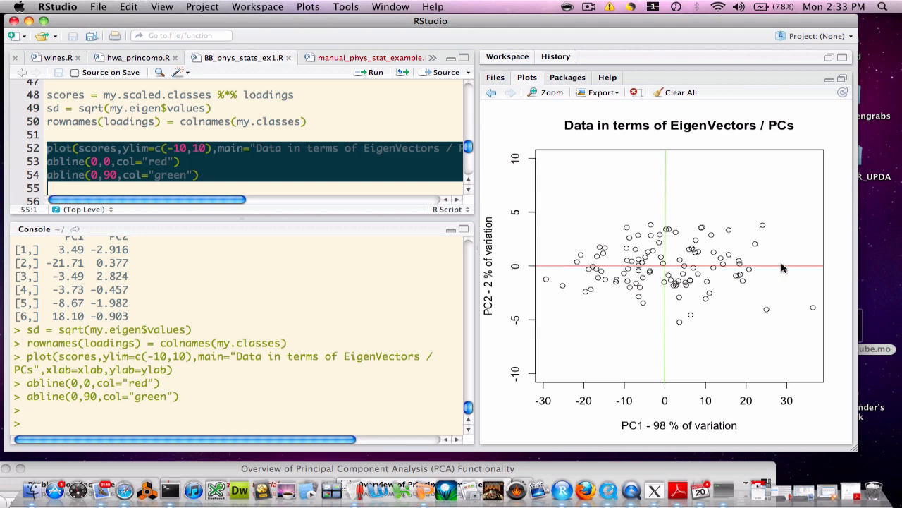
mouse_move(724, 265)
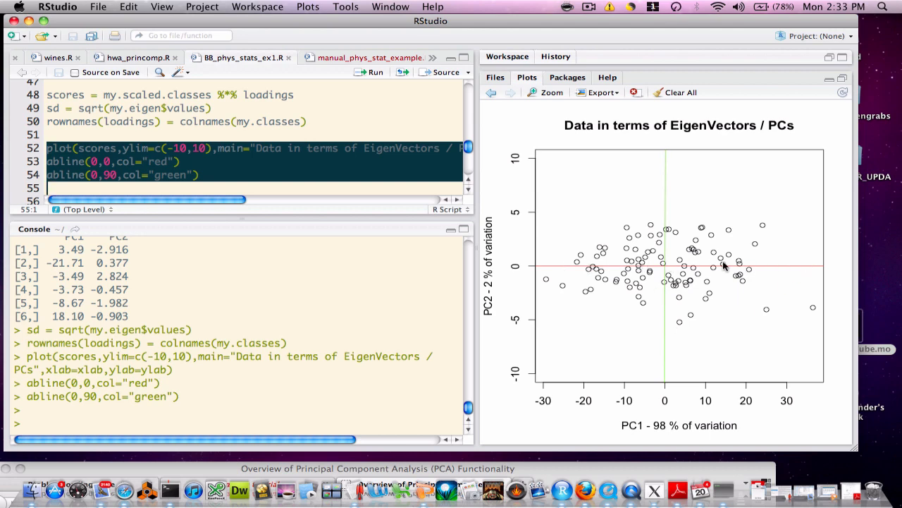
mouse_move(663, 196)
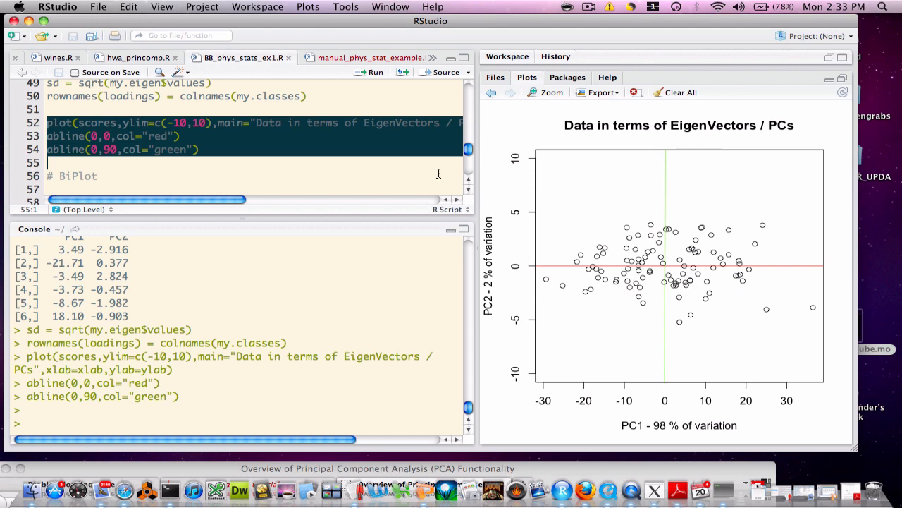
mouse_move(617, 234)
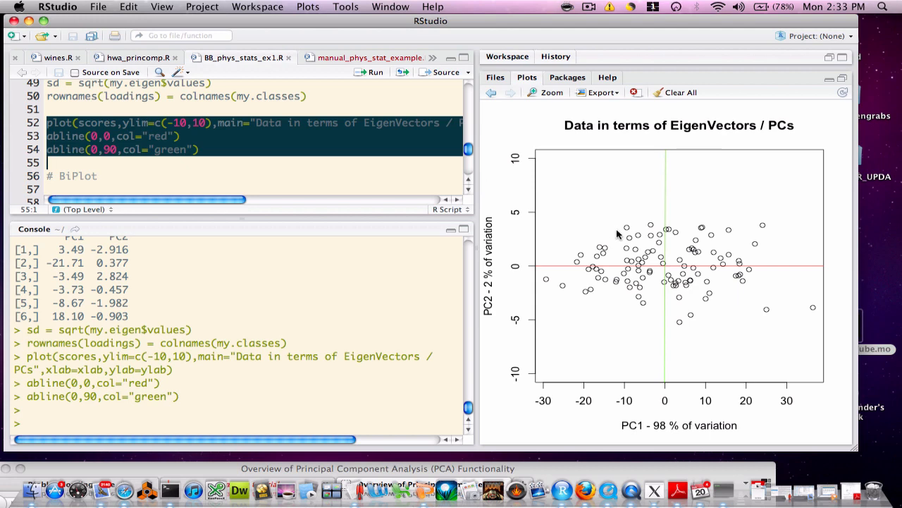
mouse_move(630, 247)
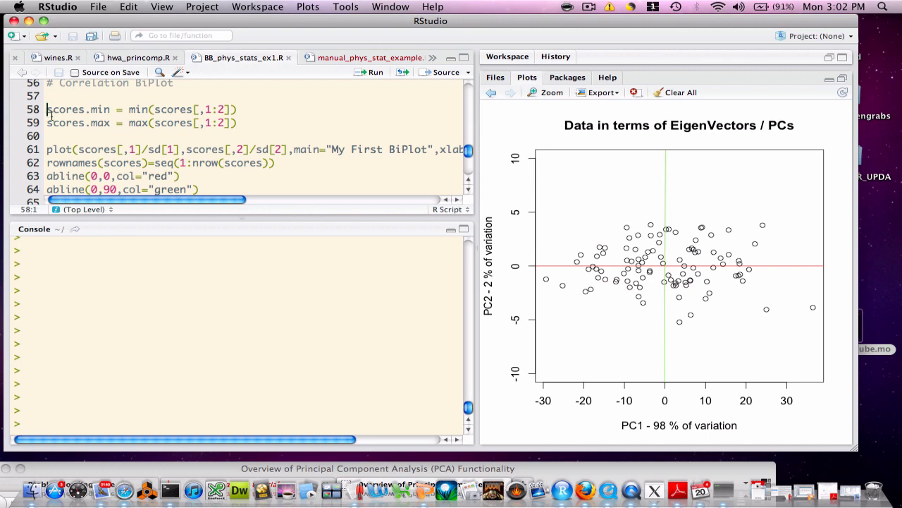
- Run the biplot setup code to draw an empty 'My First BiPlot' with red and green zero lines
drag(46, 109, 187, 188)
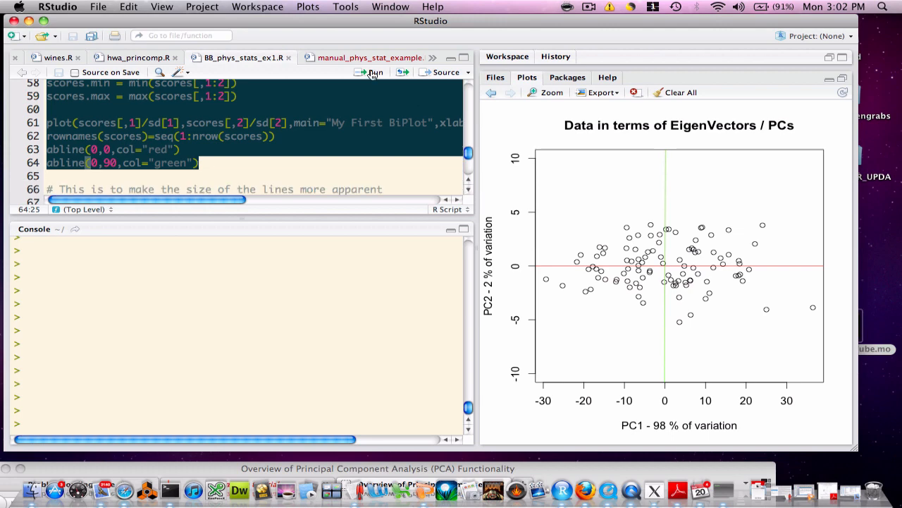
click(370, 72)
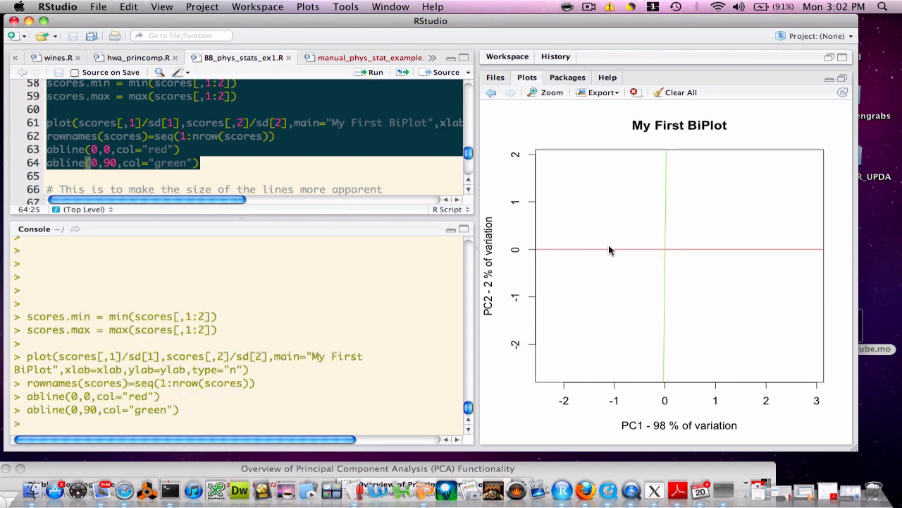
mouse_move(671, 312)
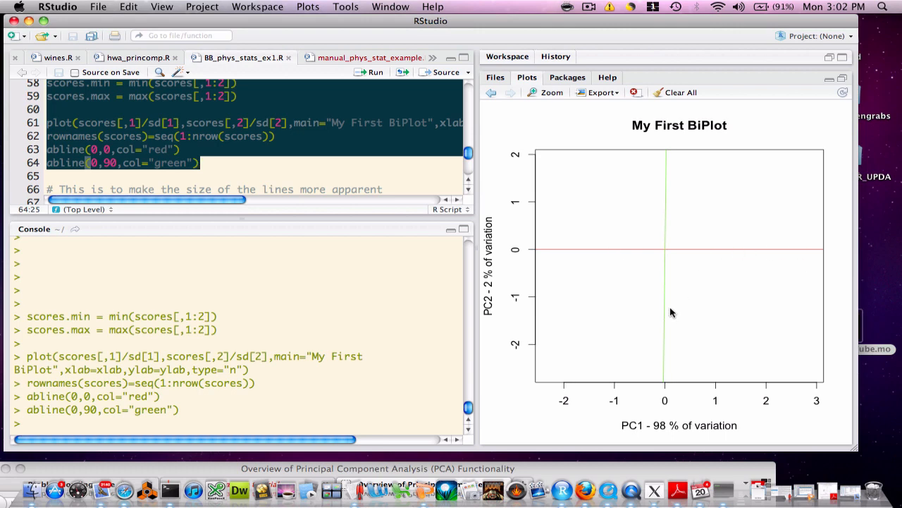
mouse_move(465, 198)
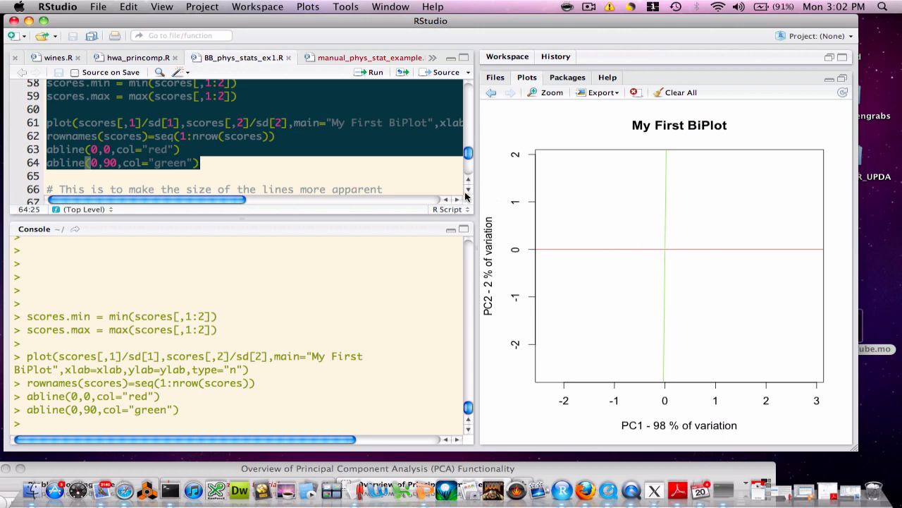
scroll(down, 3)
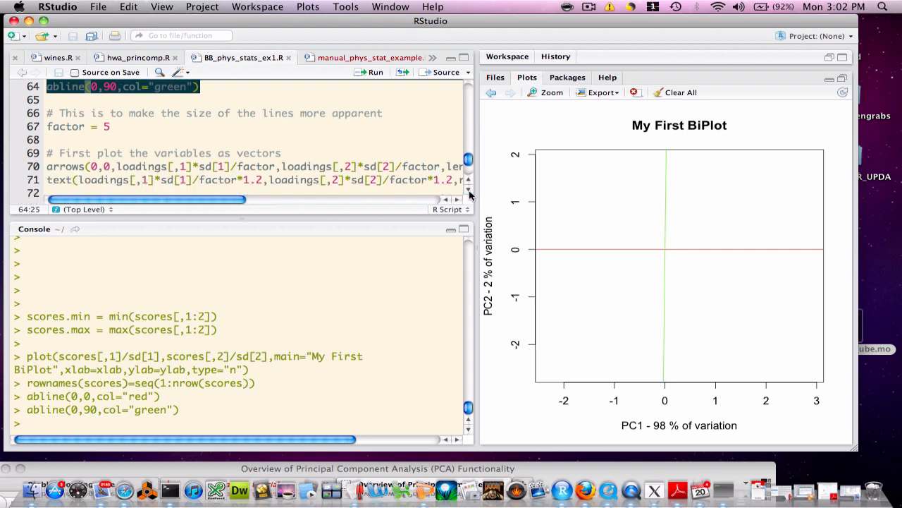
scroll(down, 3)
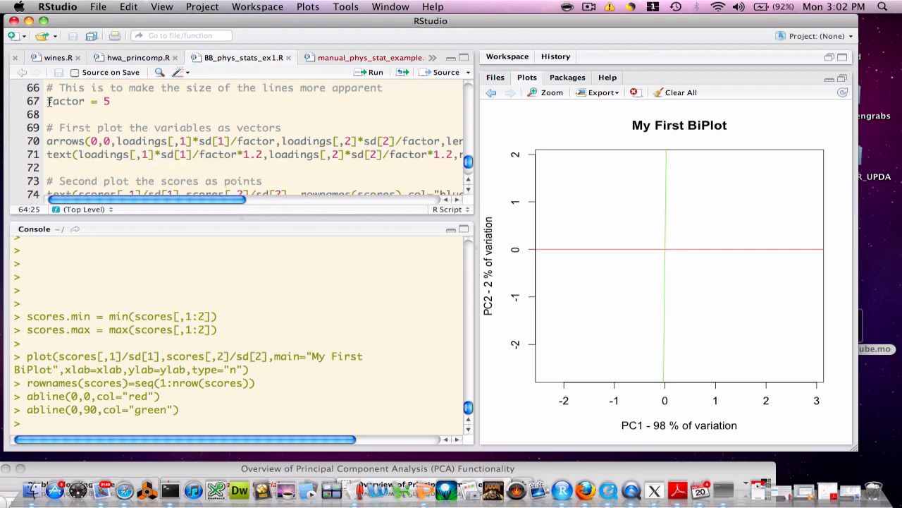
drag(47, 101, 84, 155)
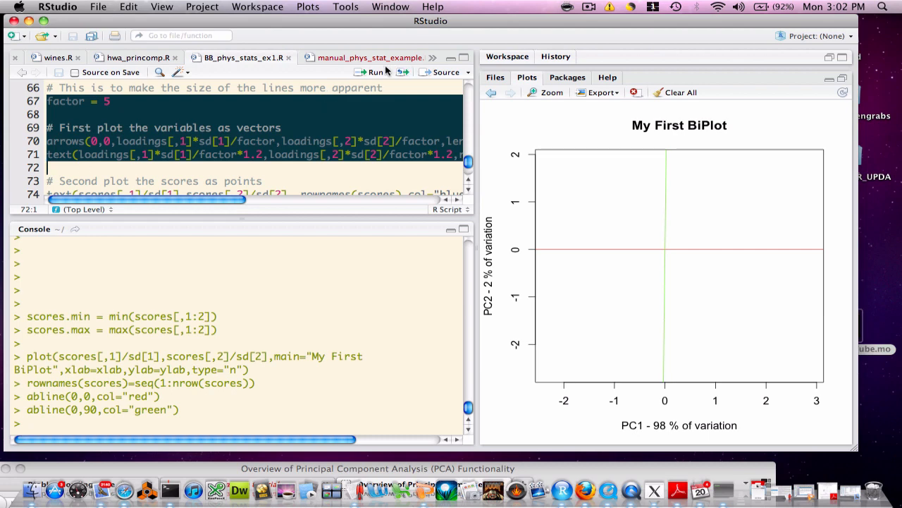
- Draw red Phys and Stat arrows on the biplot and print cor(my.classes), showing 0.95
click(377, 72)
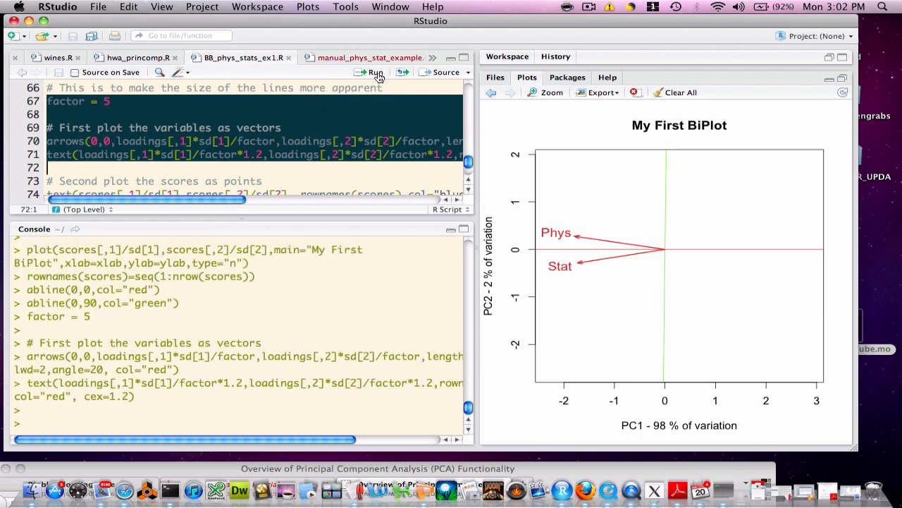
mouse_move(631, 249)
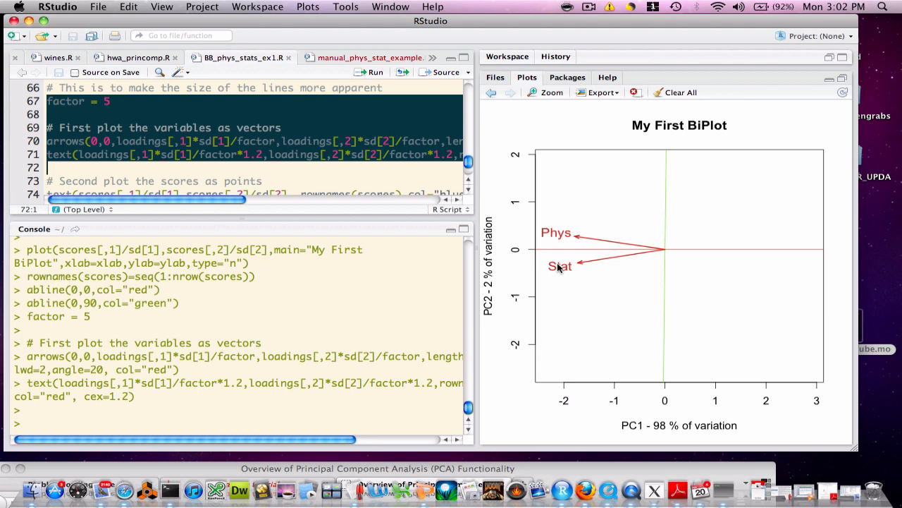
mouse_move(623, 245)
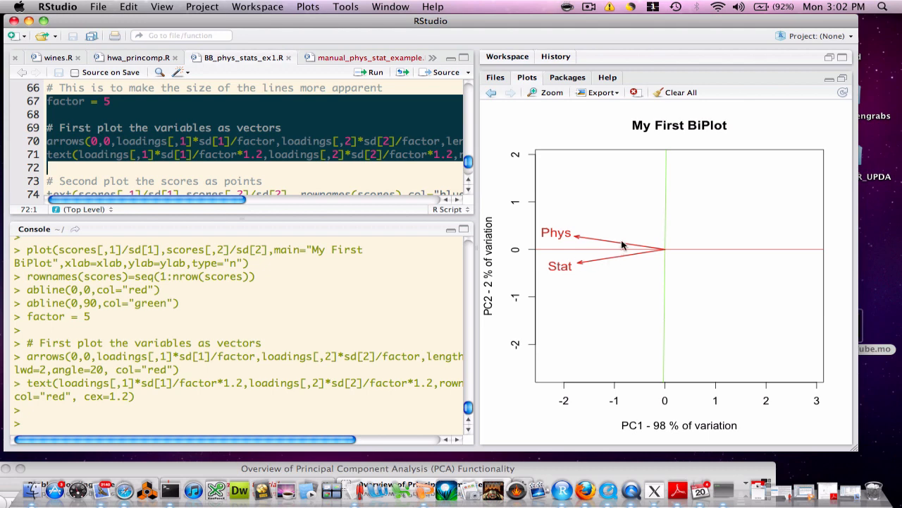
mouse_move(614, 245)
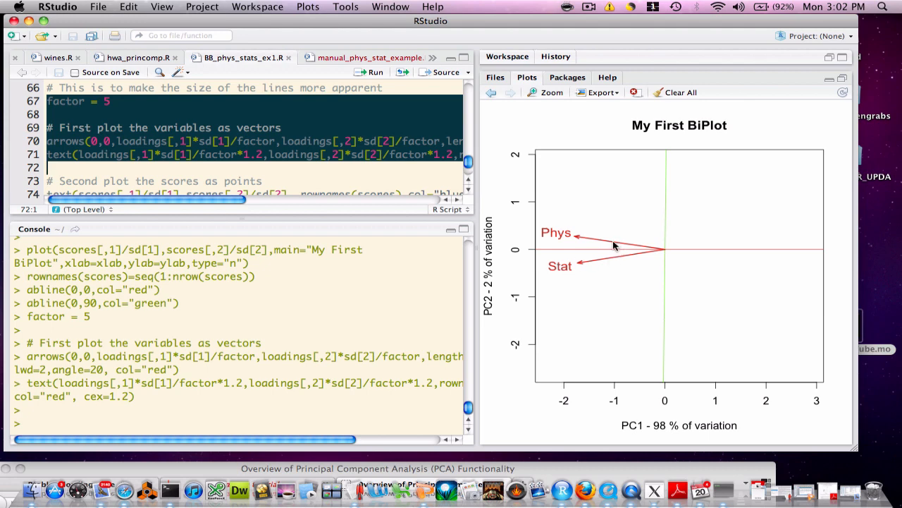
mouse_move(608, 261)
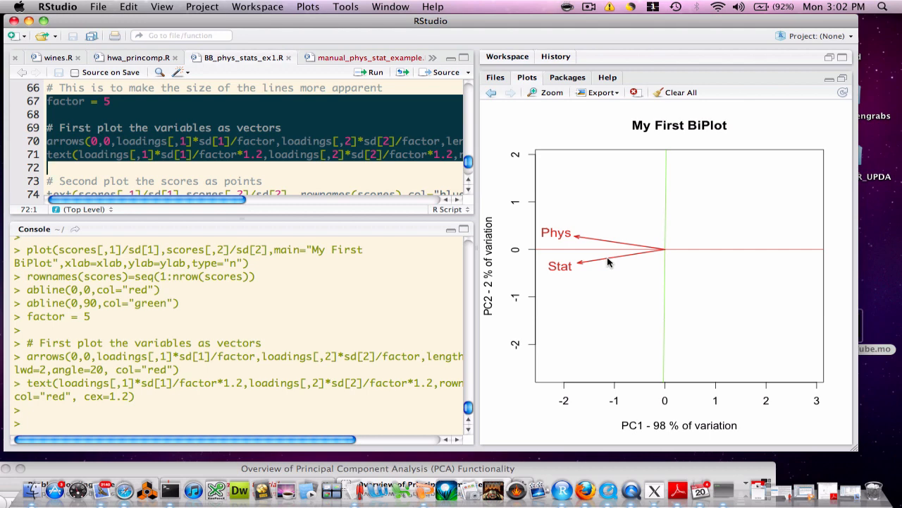
mouse_move(632, 252)
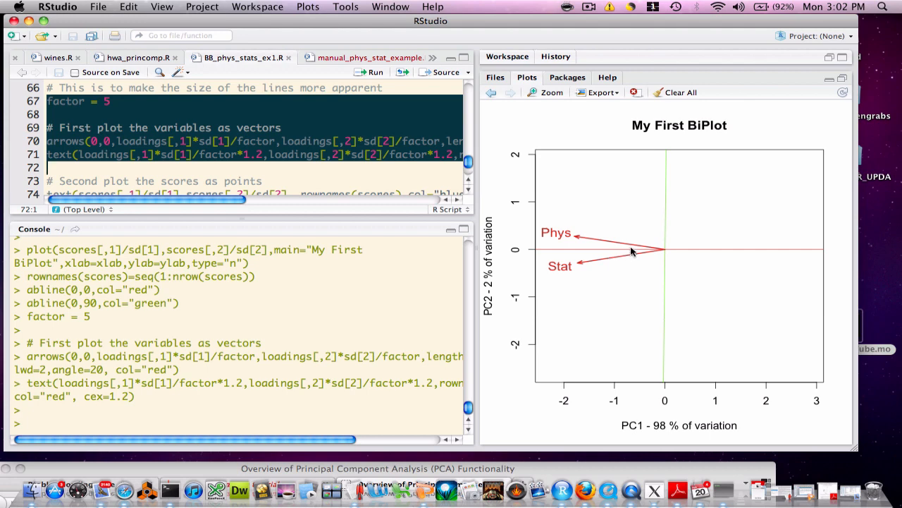
mouse_move(629, 259)
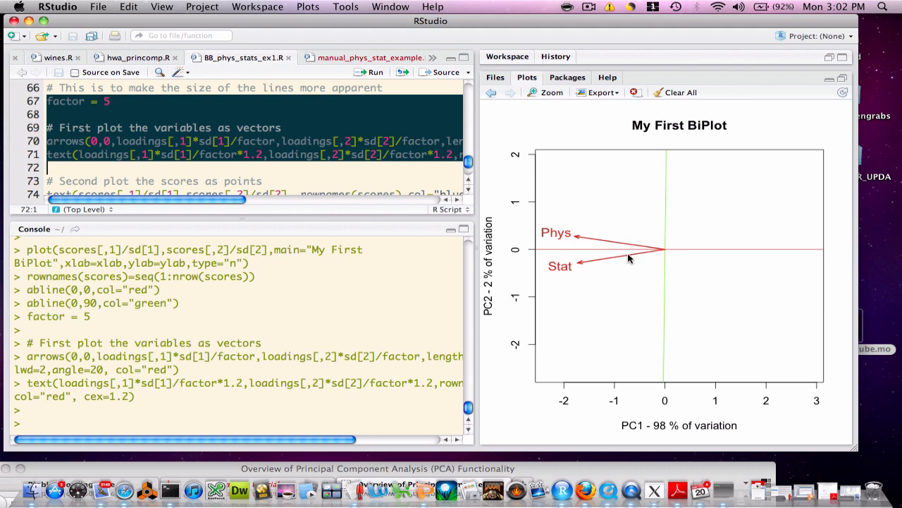
mouse_move(638, 249)
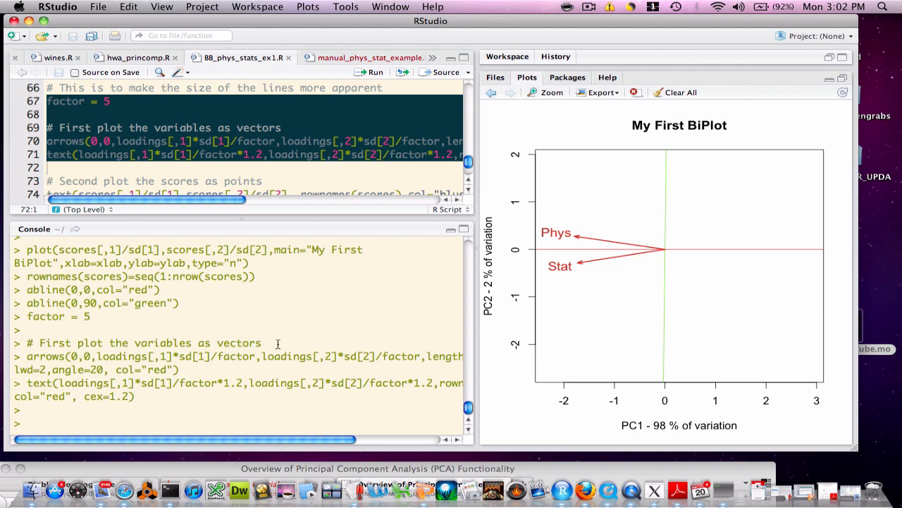
text(cor(my)
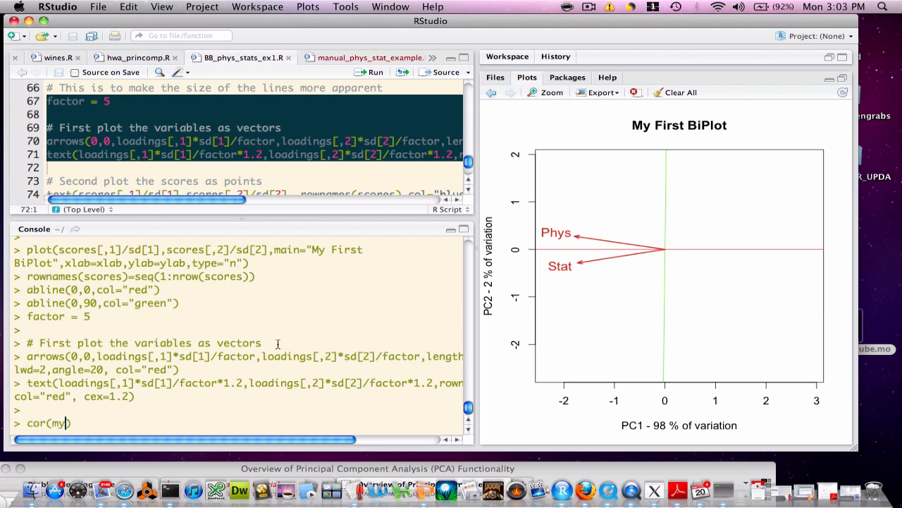
text(.classes)
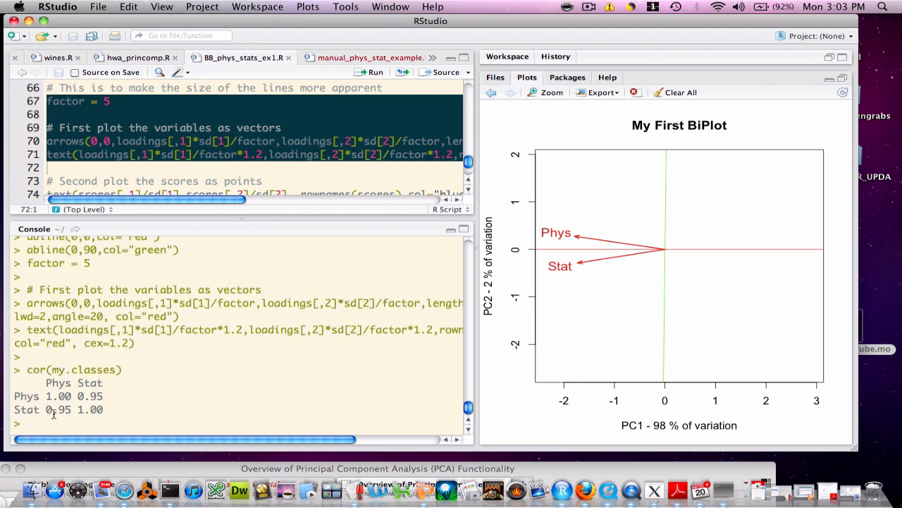
mouse_move(504, 320)
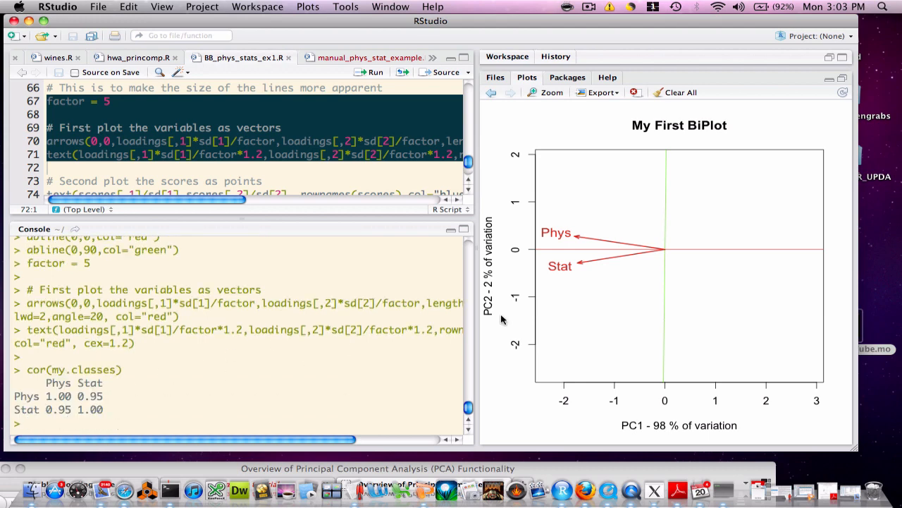
mouse_move(510, 316)
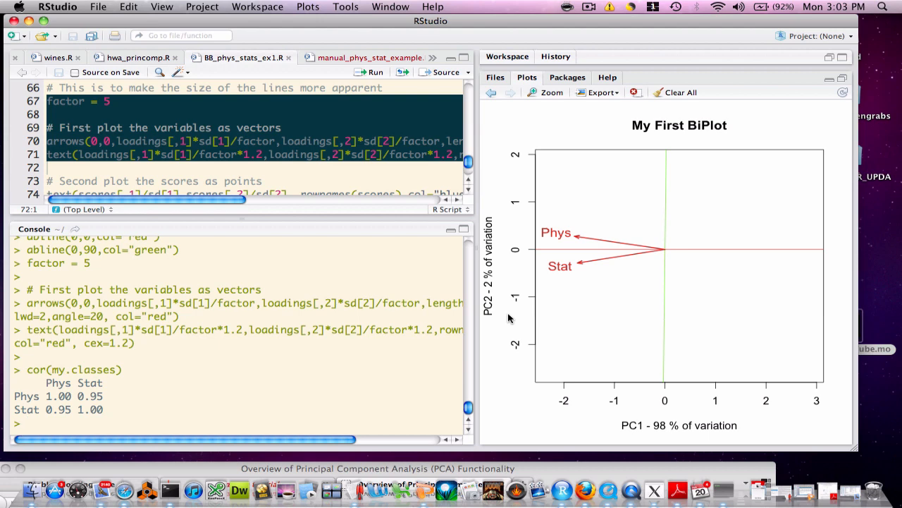
mouse_move(629, 269)
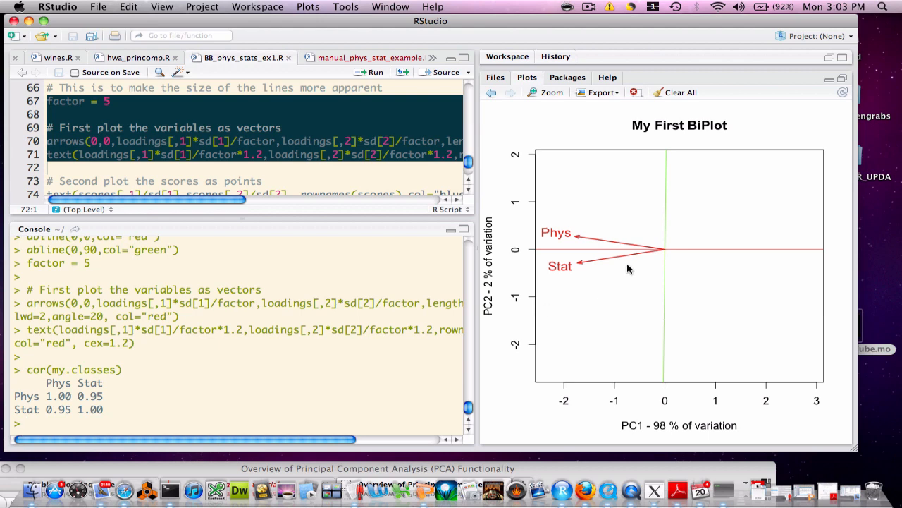
mouse_move(644, 255)
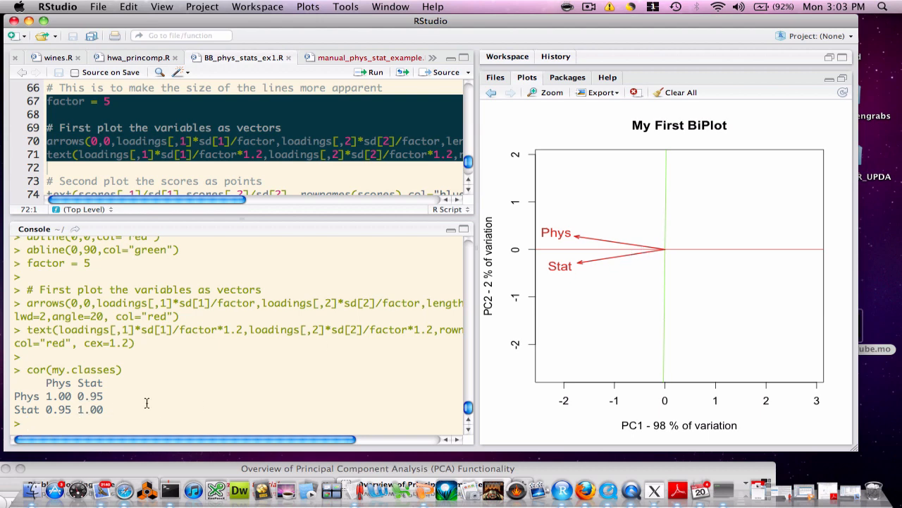
mouse_move(618, 257)
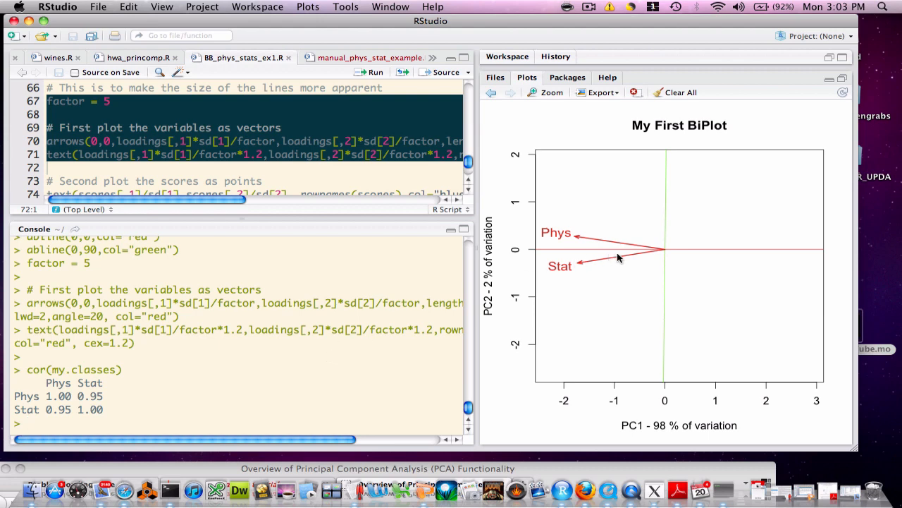
mouse_move(633, 261)
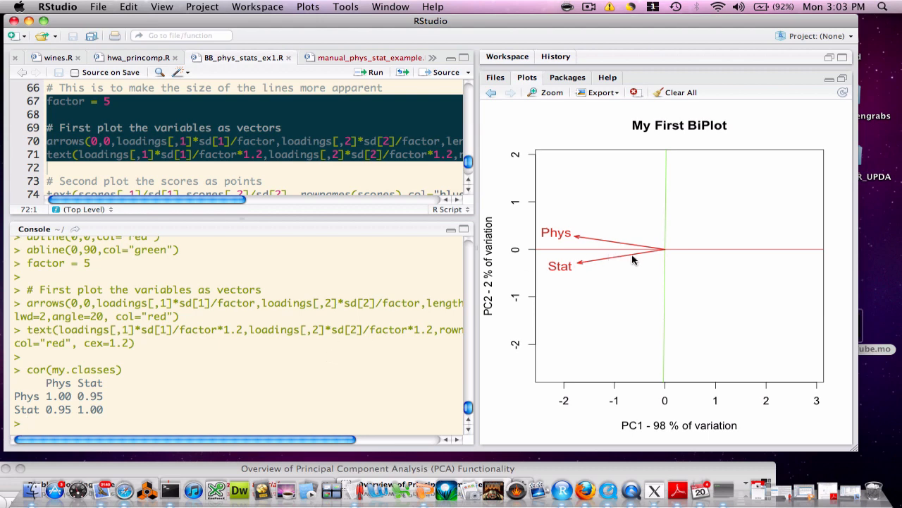
mouse_move(679, 267)
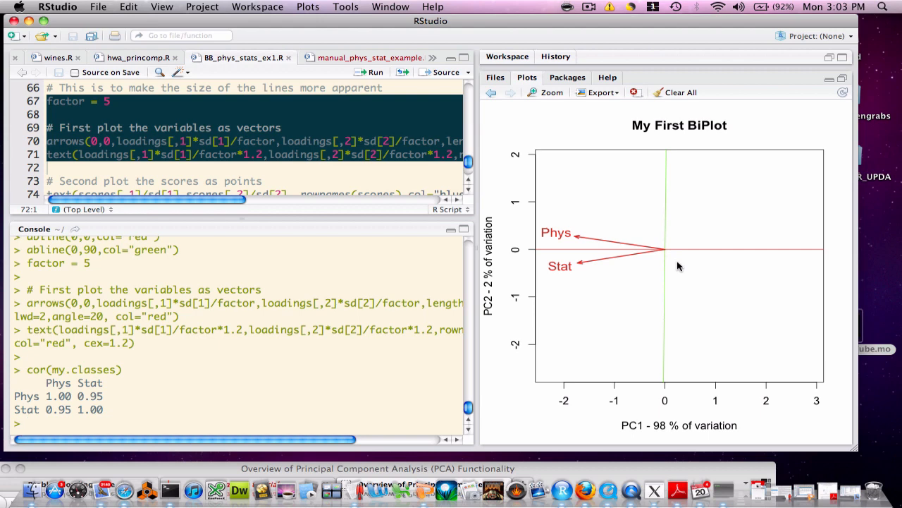
mouse_move(608, 248)
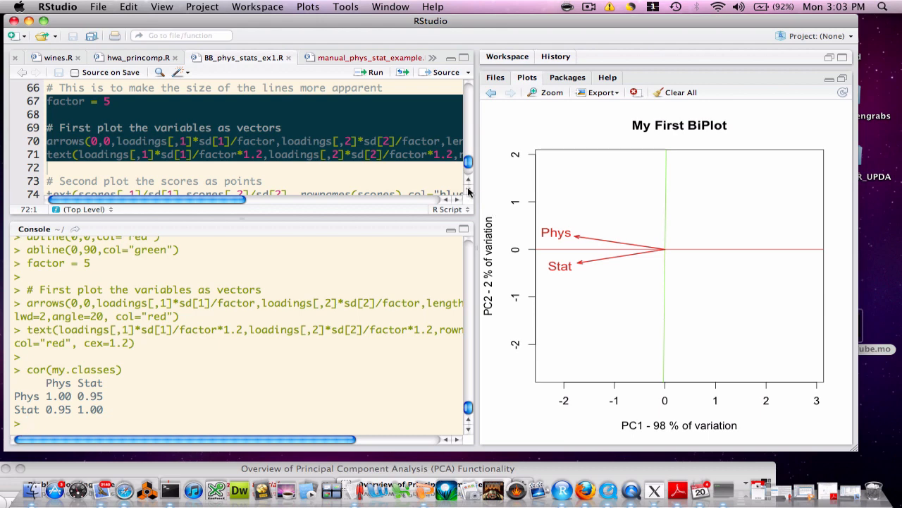
- Label every observation's score on the biplot with its record number in blue
scroll(down, 3)
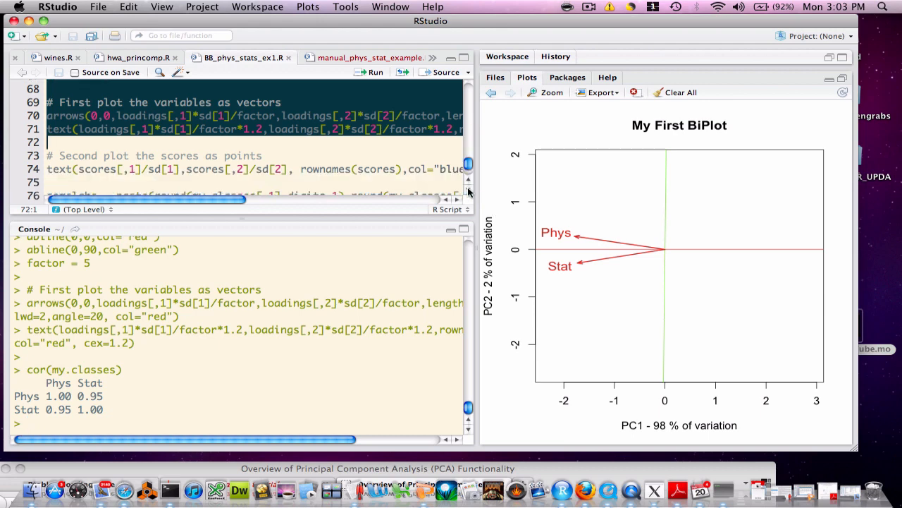
scroll(down, 3)
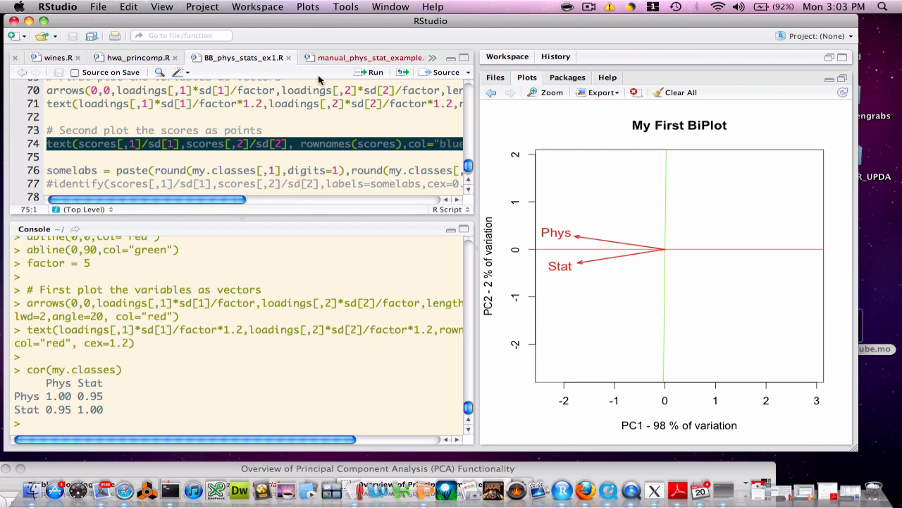
click(372, 71)
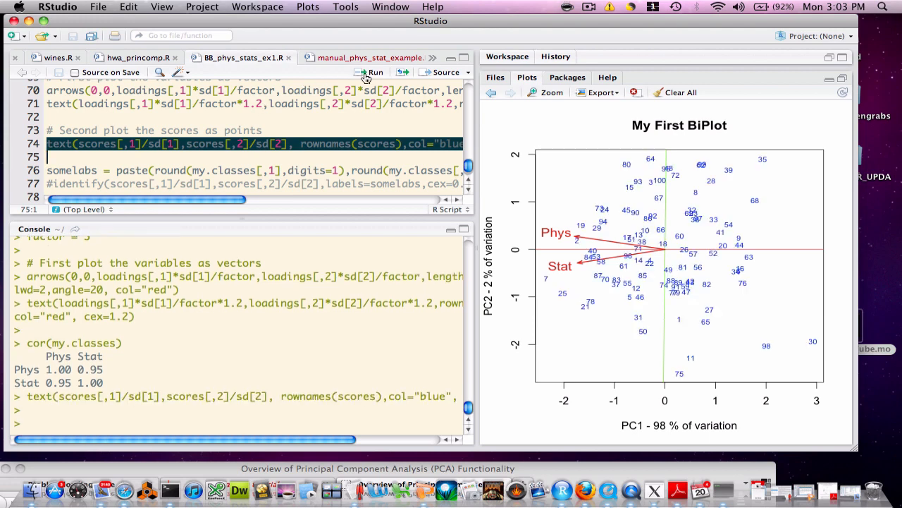
mouse_move(672, 323)
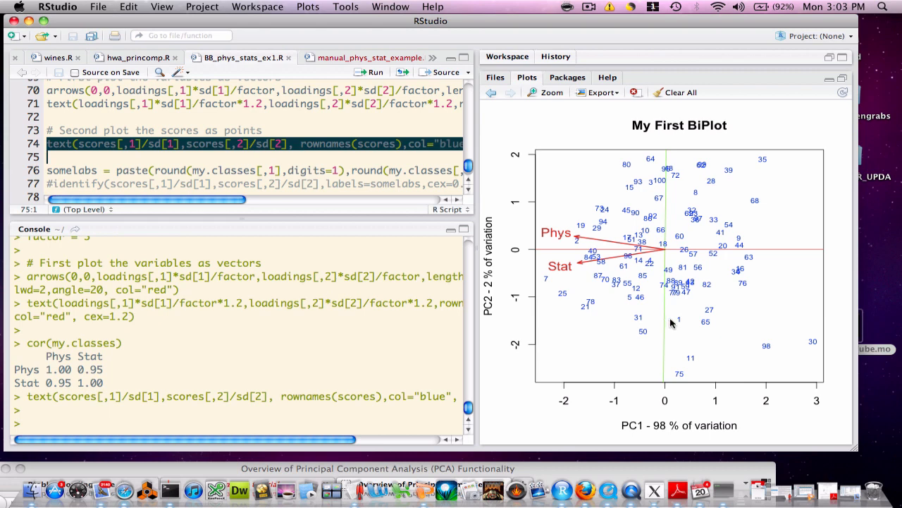
mouse_move(684, 368)
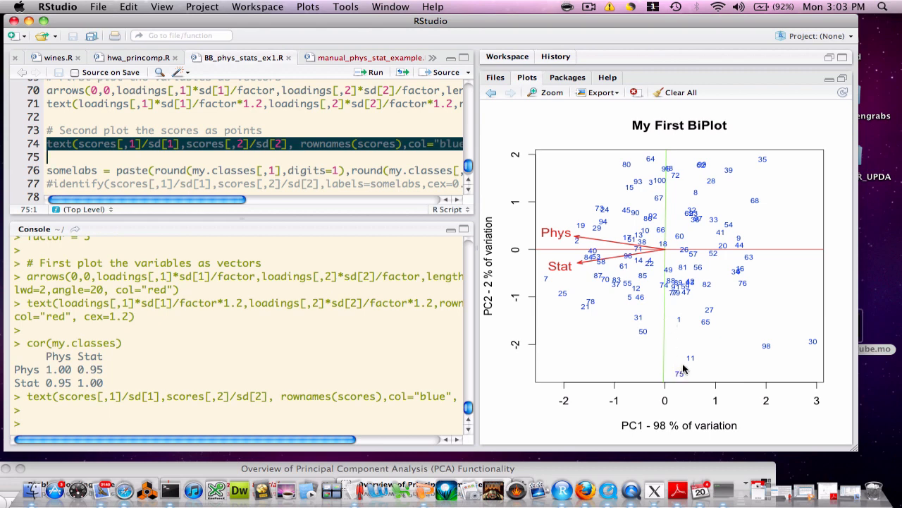
mouse_move(677, 374)
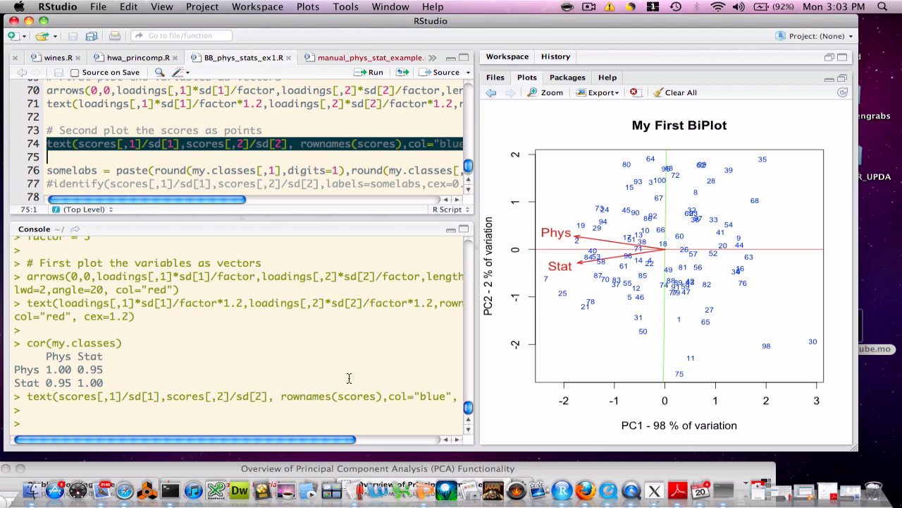
- Print my.classes[75,] to show record 75's marks: Phys 44.2, Stat 51.3
text(my.classes[75)
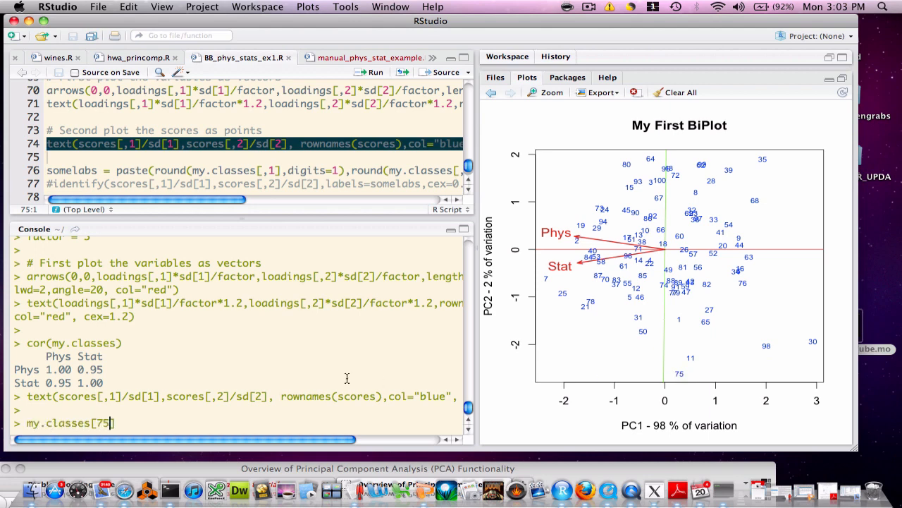
key(Return)
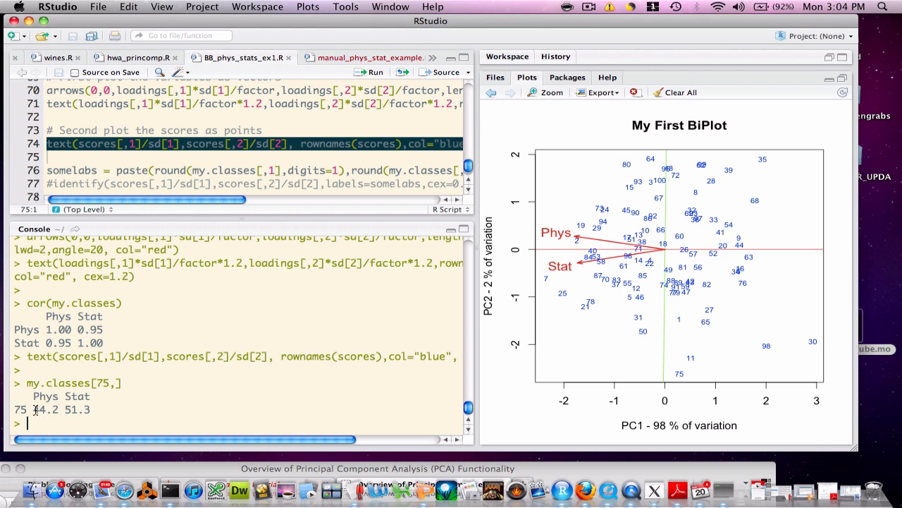
mouse_move(73, 413)
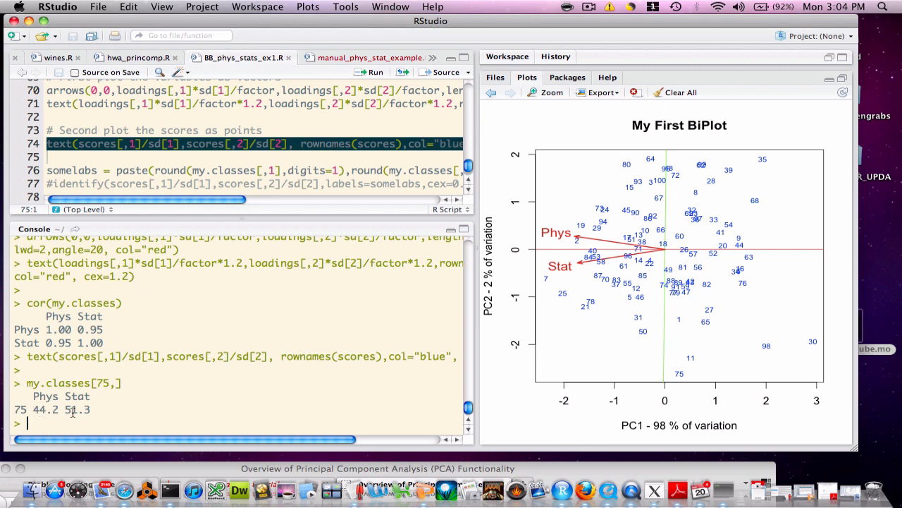
mouse_move(99, 412)
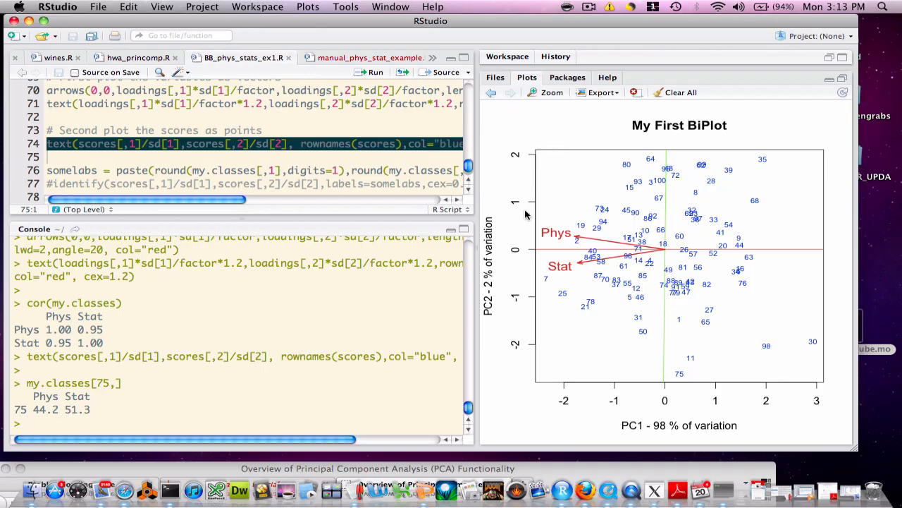
mouse_move(548, 273)
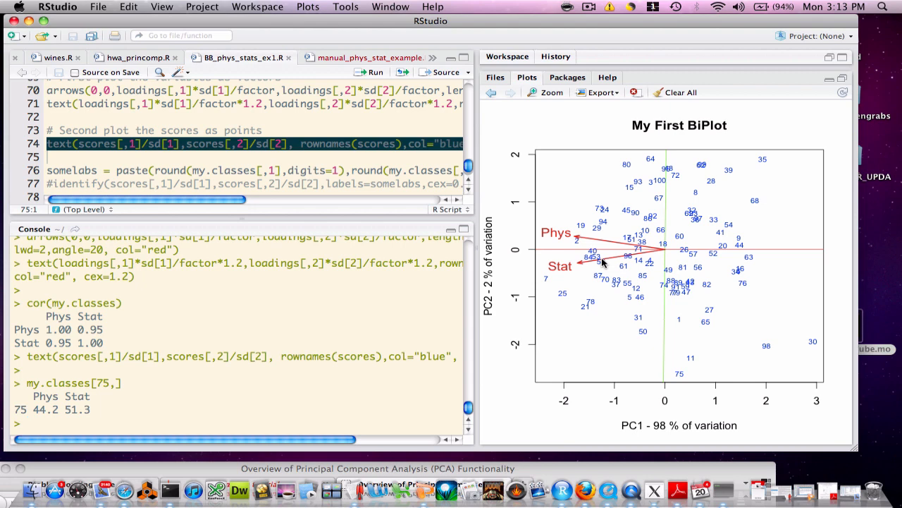
mouse_move(591, 266)
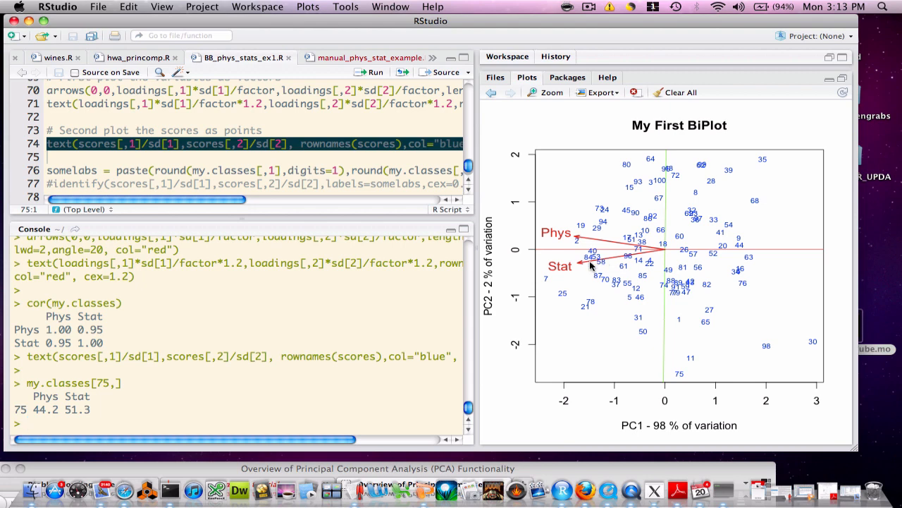
mouse_move(579, 267)
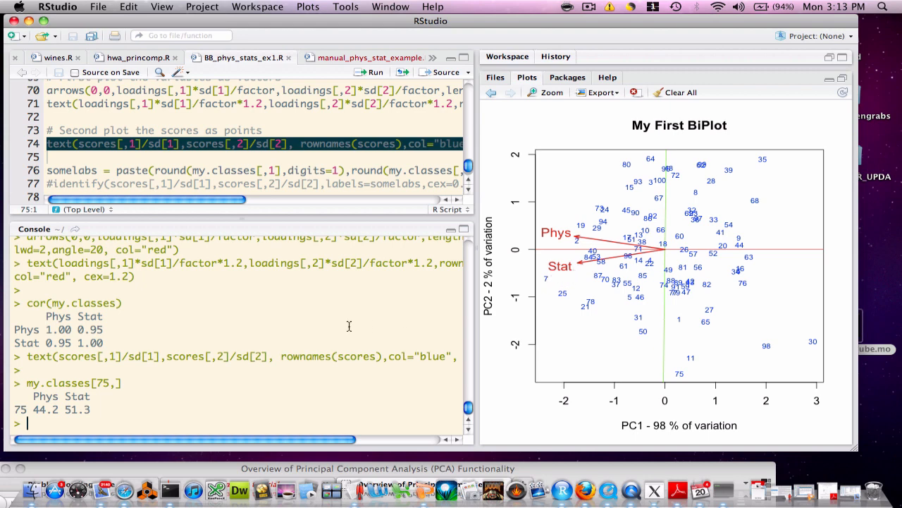
mouse_move(619, 252)
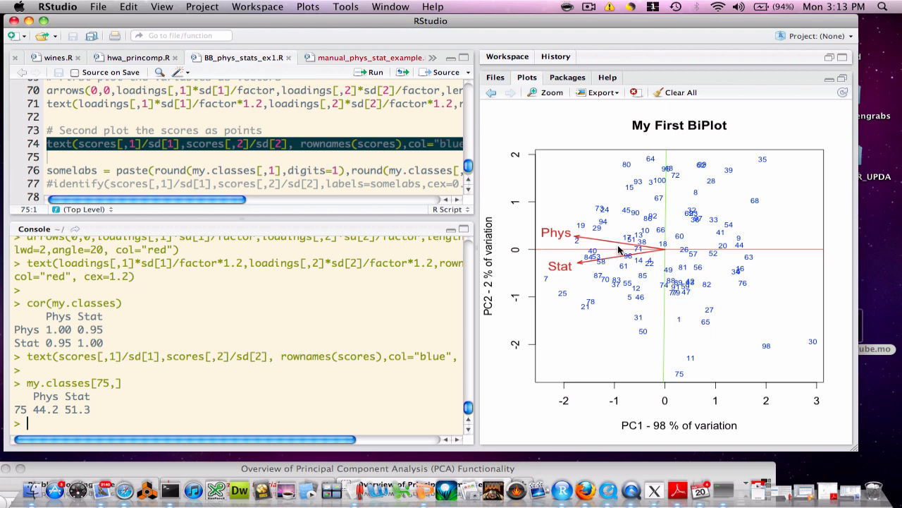
mouse_move(617, 259)
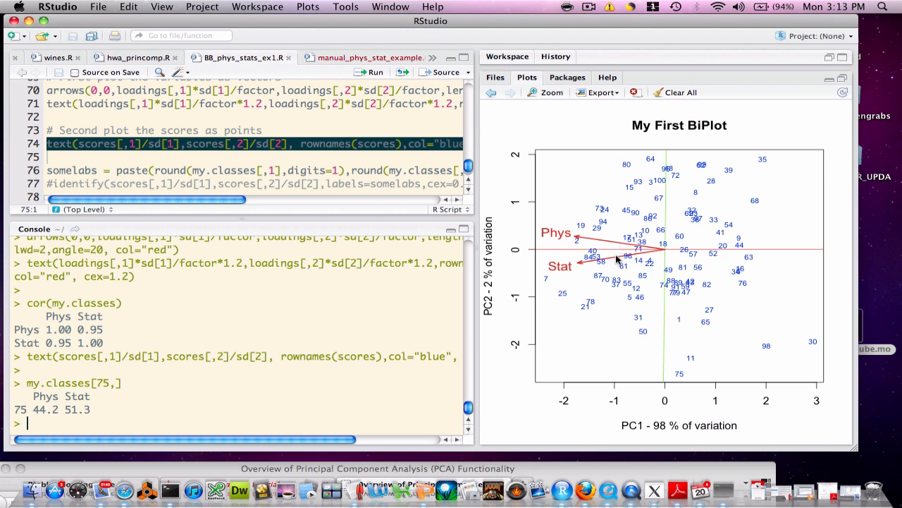
mouse_move(568, 268)
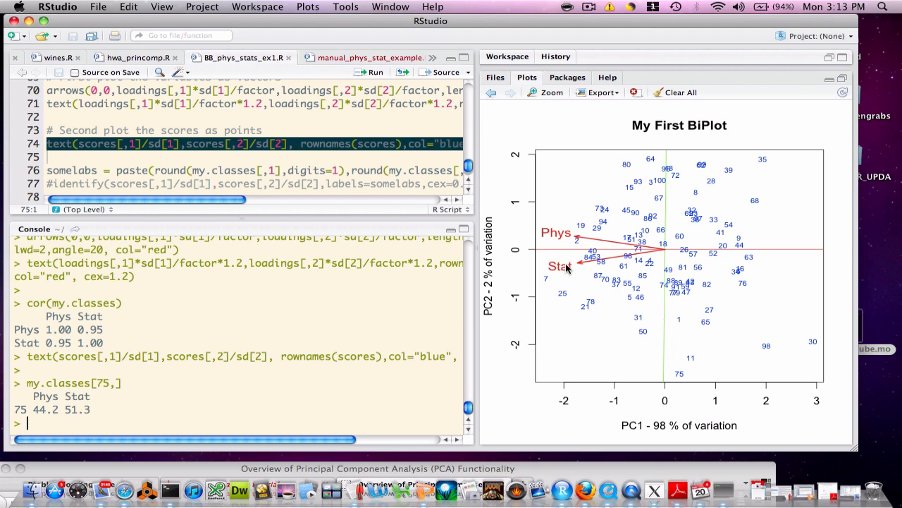
mouse_move(563, 274)
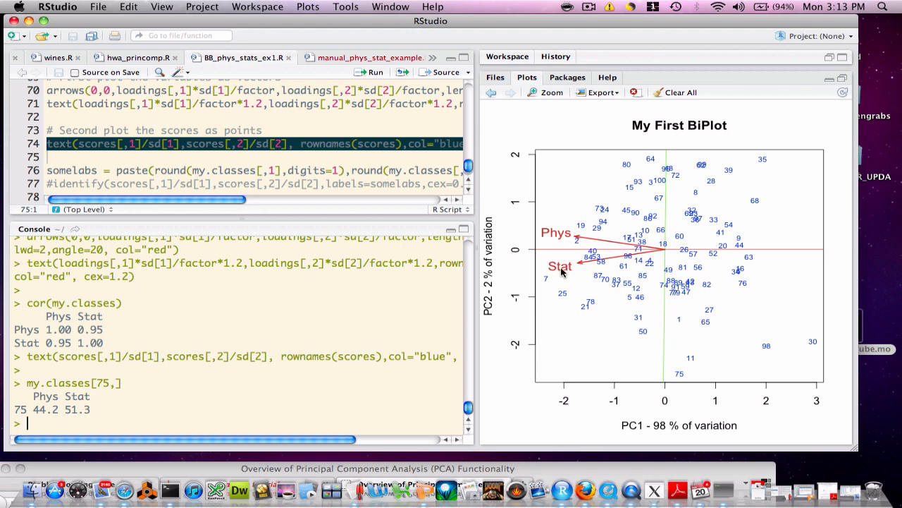
mouse_move(570, 257)
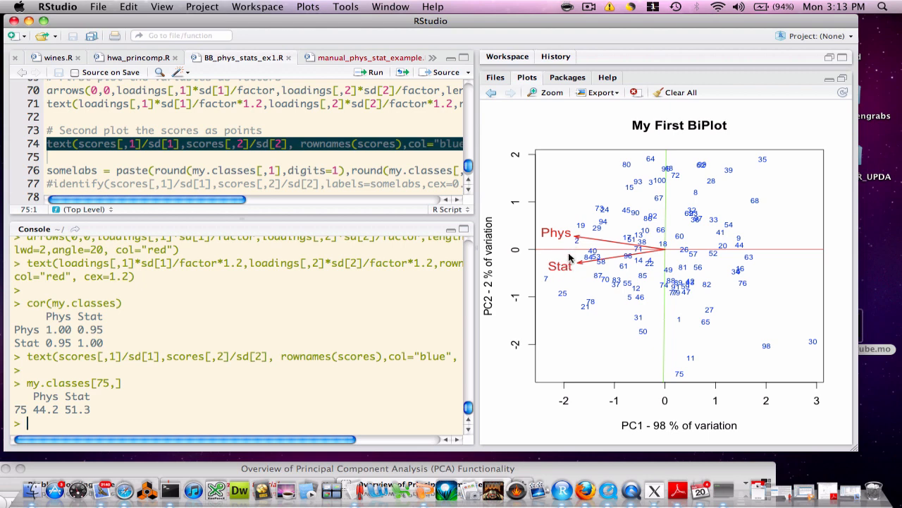
mouse_move(547, 280)
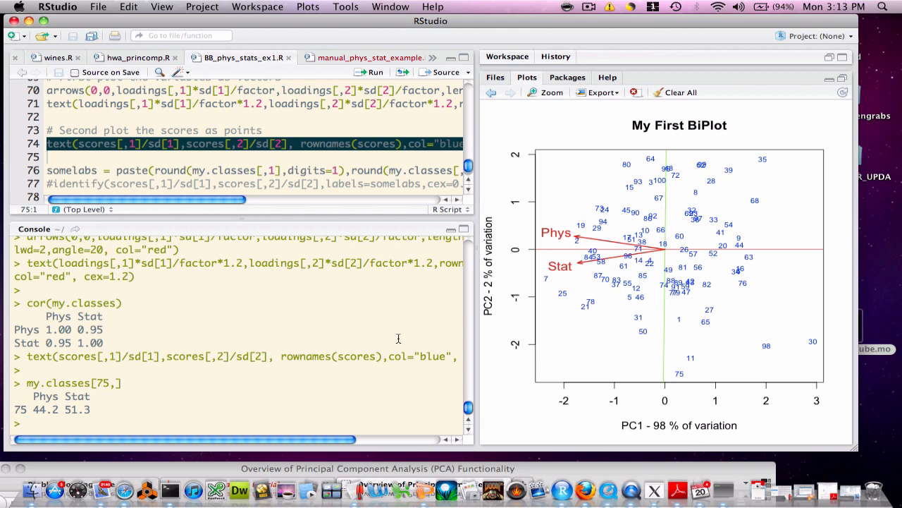
- Print my.classes[7,] to show record 7's marks: Phys 70.6, Stat 71.3
text(my.c)
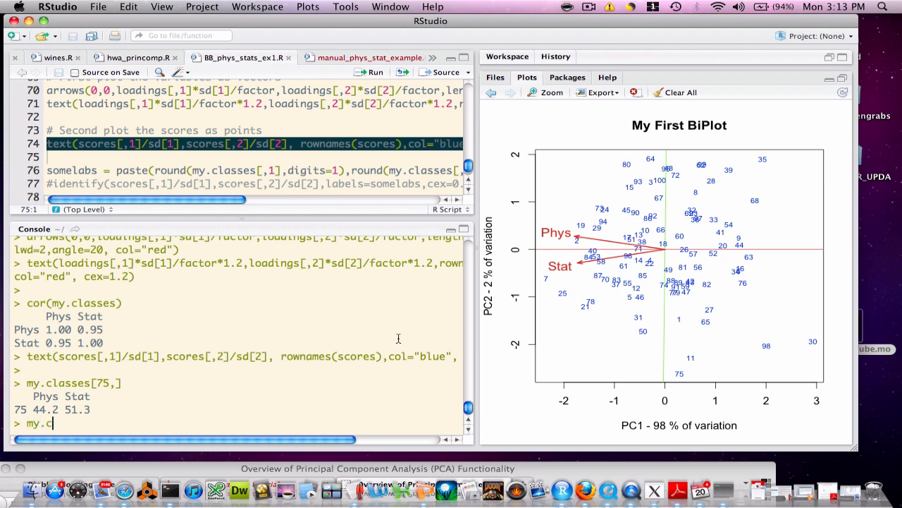
text(lasses[7,)
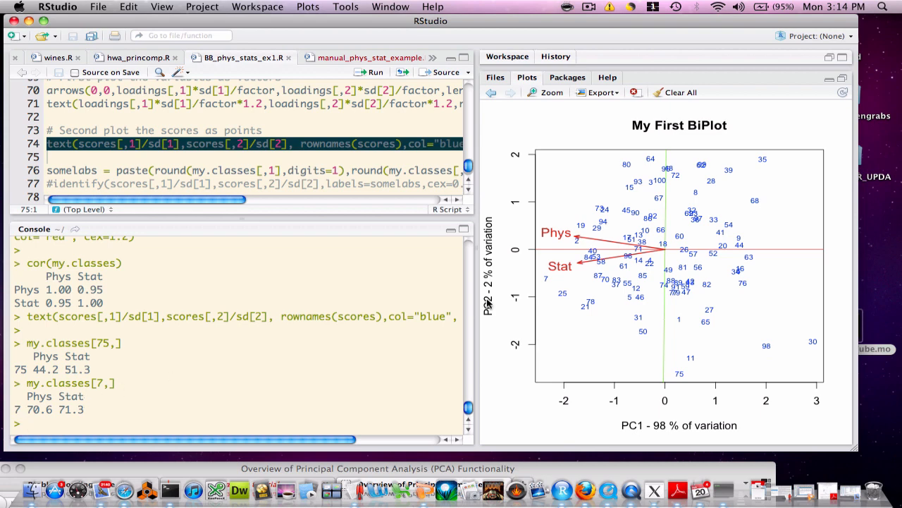
mouse_move(548, 281)
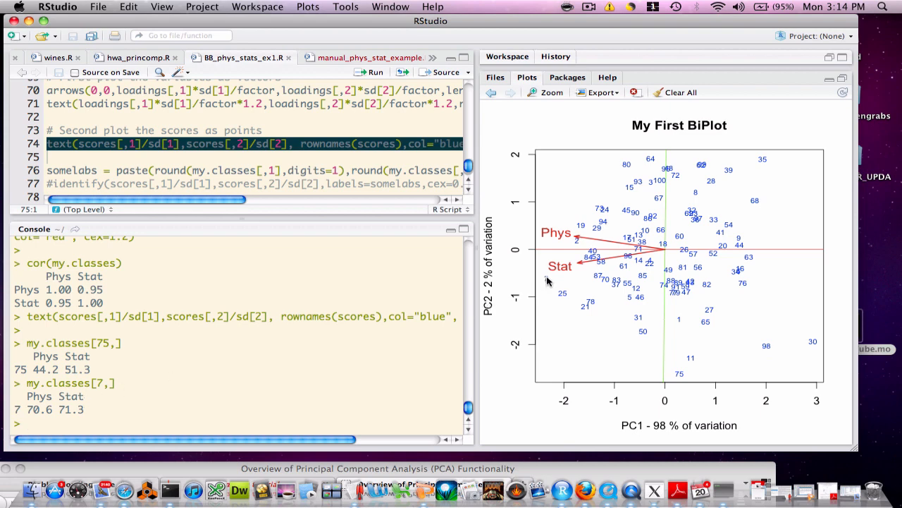
mouse_move(582, 268)
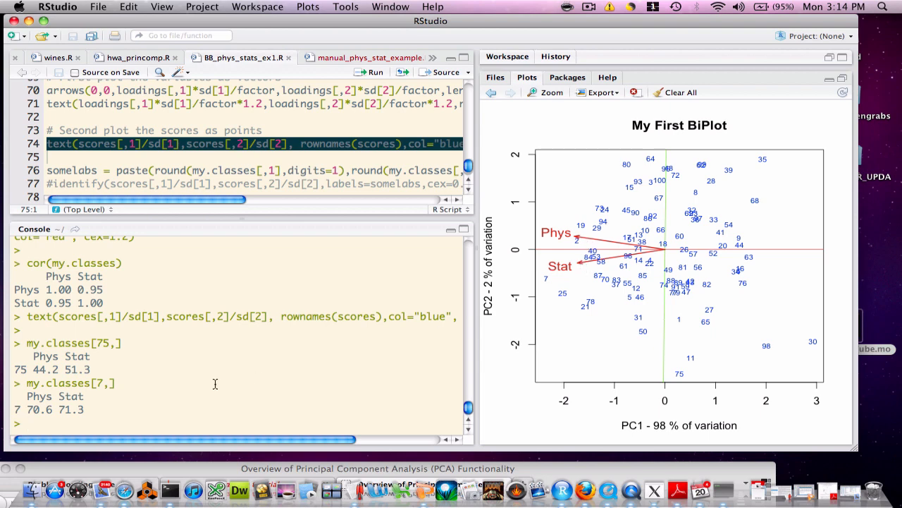
mouse_move(48, 410)
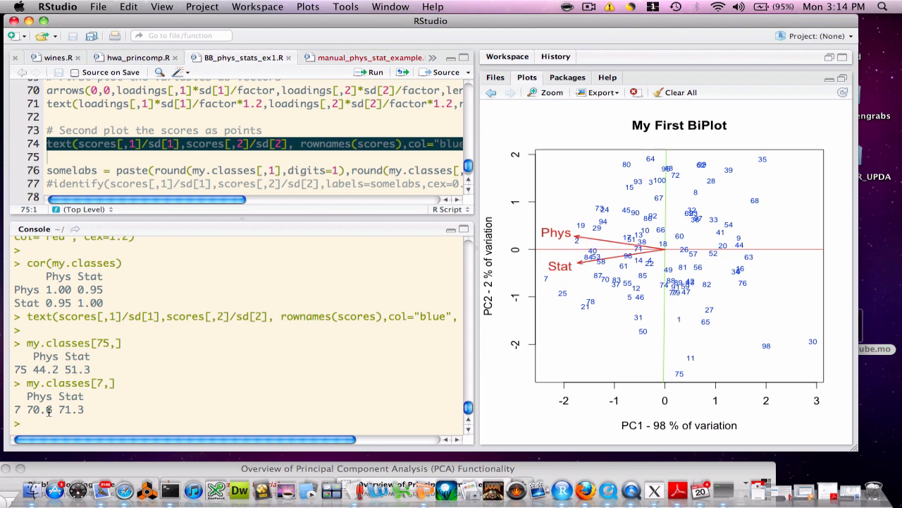
mouse_move(592, 268)
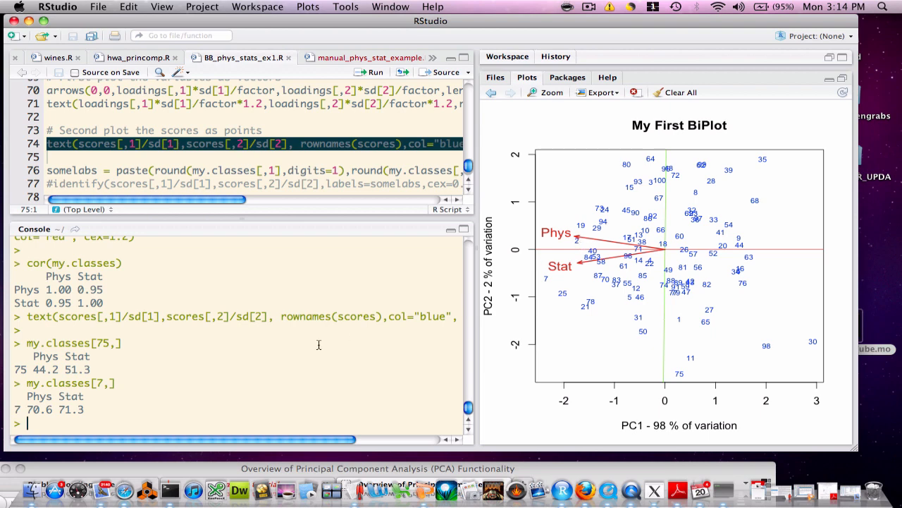
- Print my.classes[2,] to show record 2's marks: Phys 66.2, Stat 64.9
text(my.classes[2,])
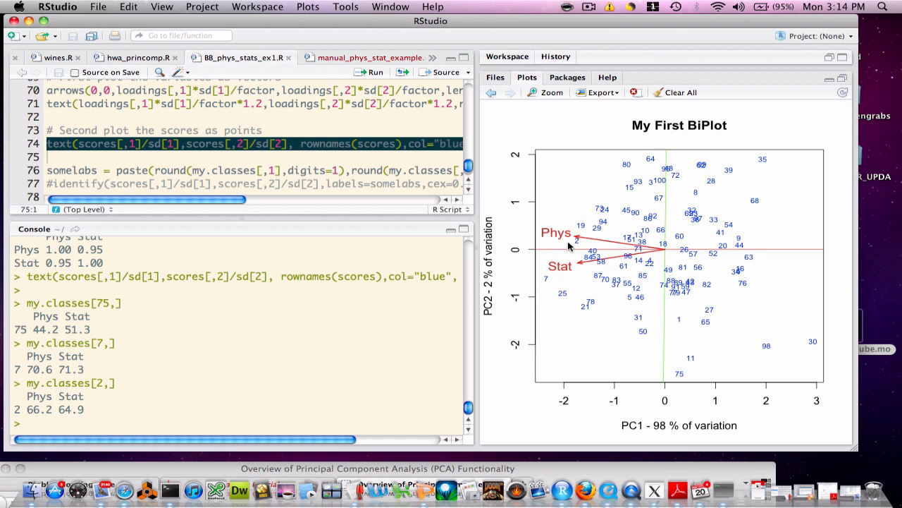
mouse_move(570, 265)
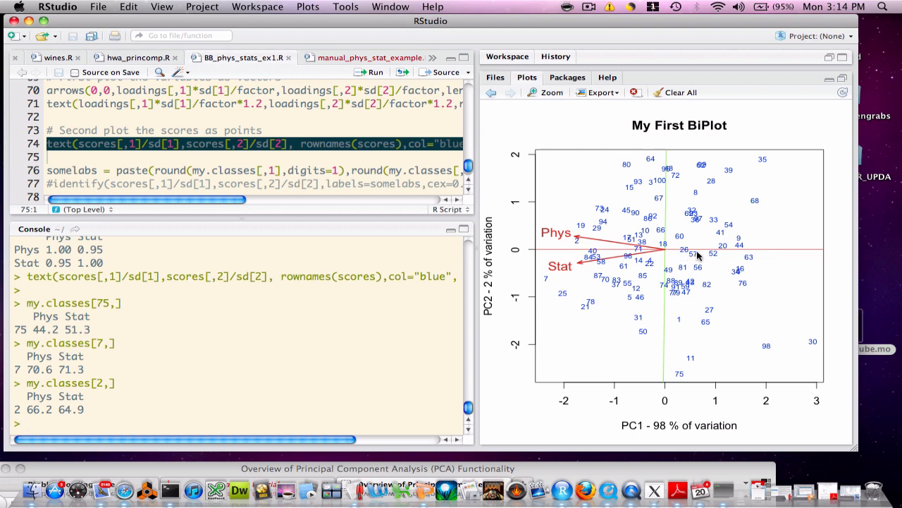
mouse_move(753, 263)
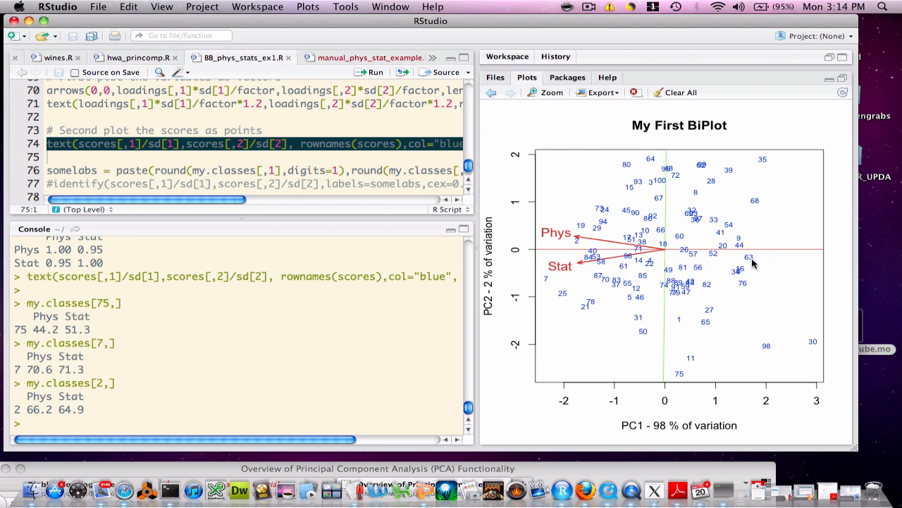
mouse_move(341, 392)
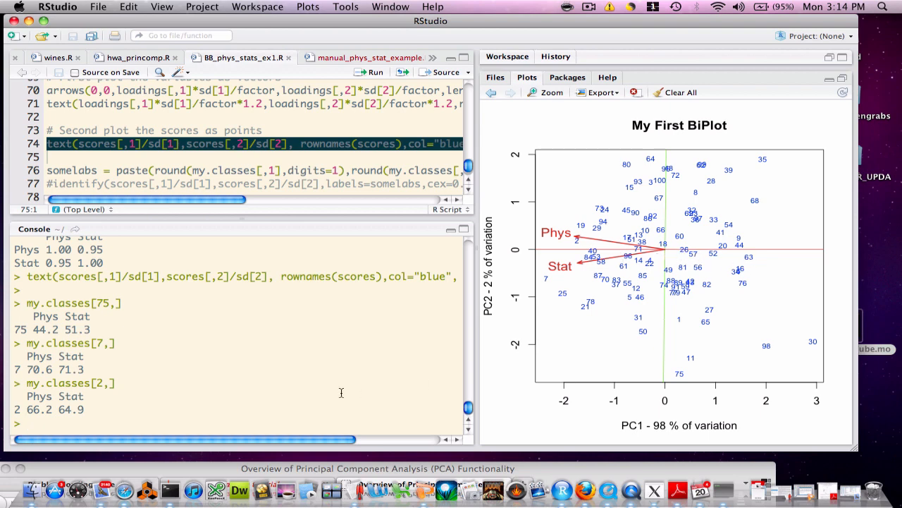
- Print my.classes[63,] to show record 63's marks: Phys 35.2, Stat 35.9
text(my.classes[2,])
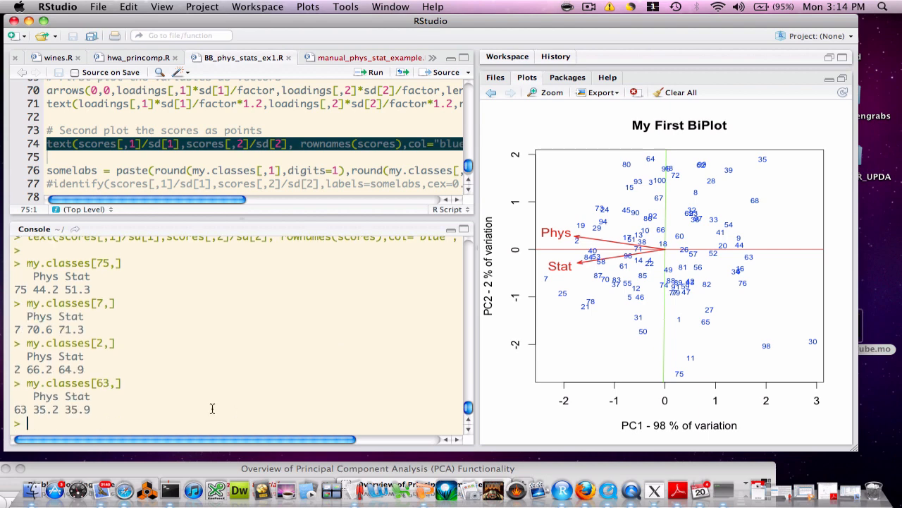
mouse_move(667, 252)
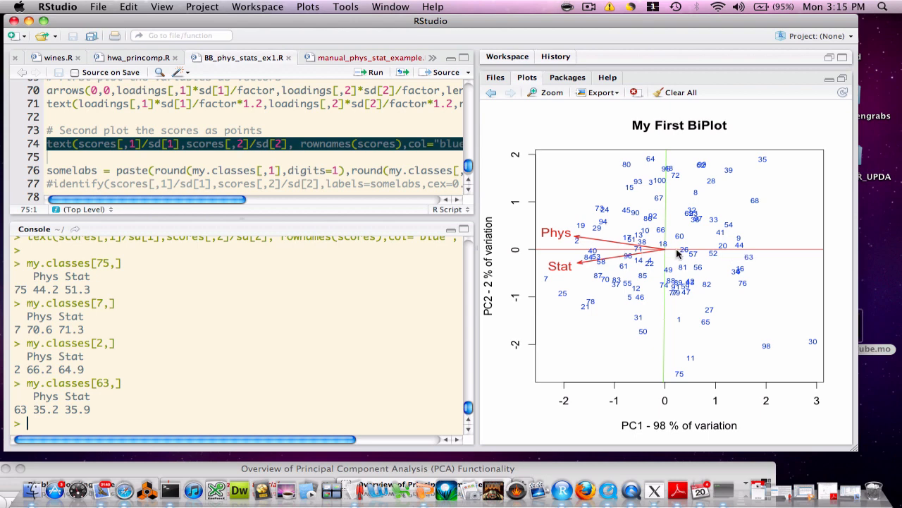
mouse_move(760, 258)
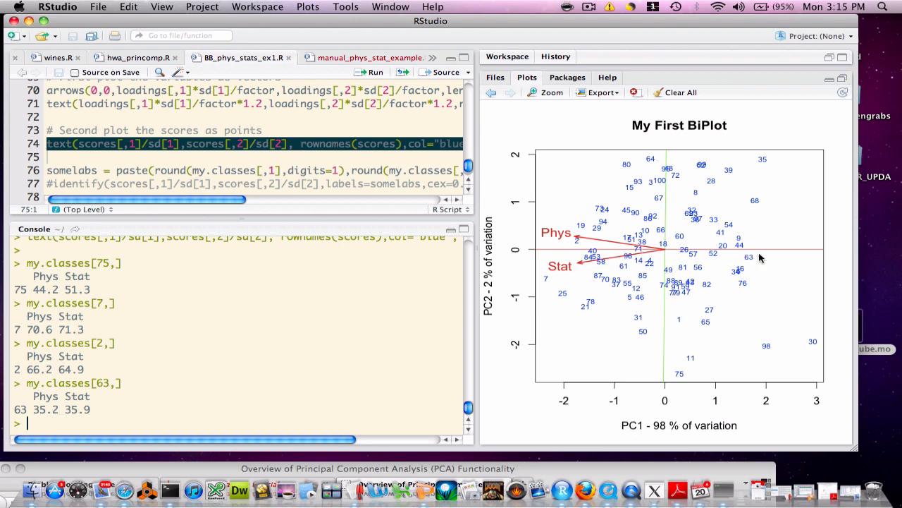
mouse_move(594, 245)
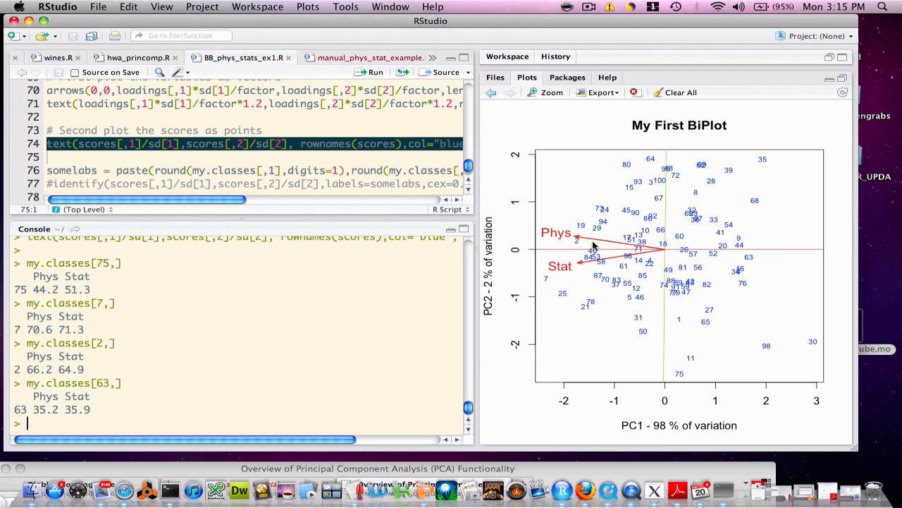
mouse_move(583, 252)
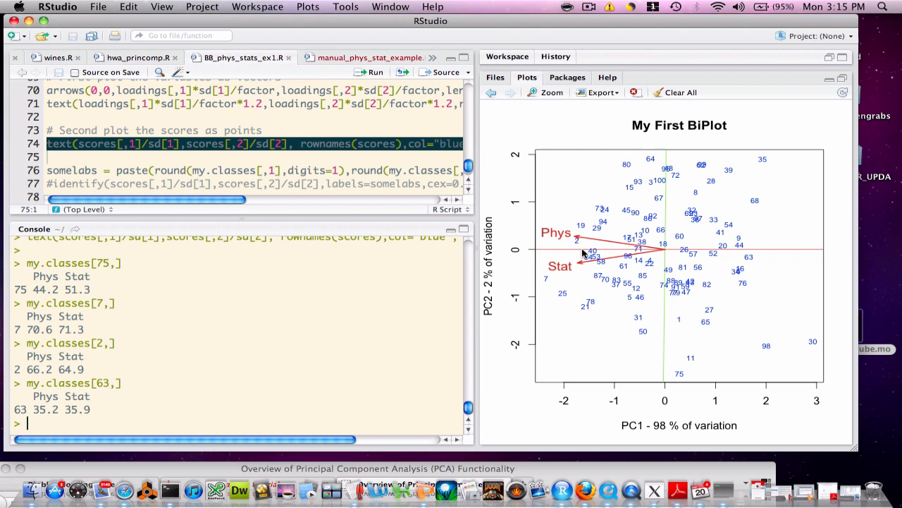
mouse_move(729, 263)
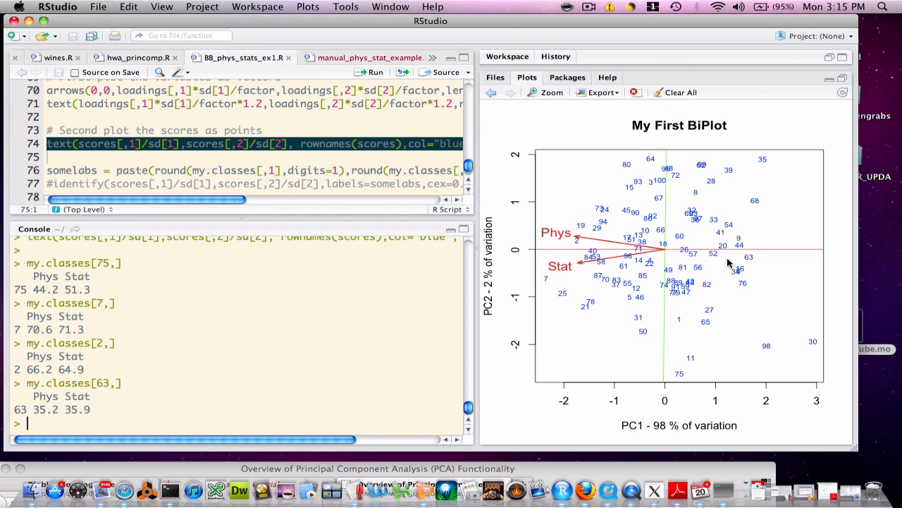
mouse_move(287, 370)
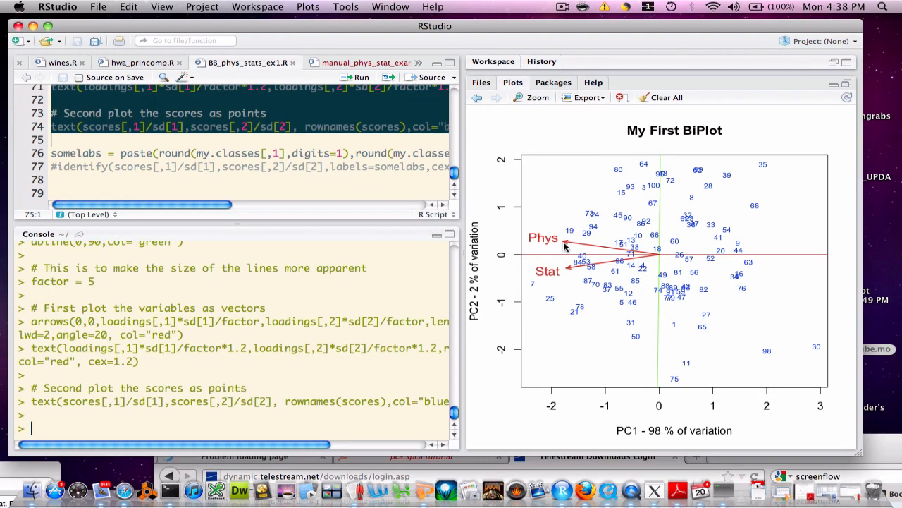
mouse_move(559, 255)
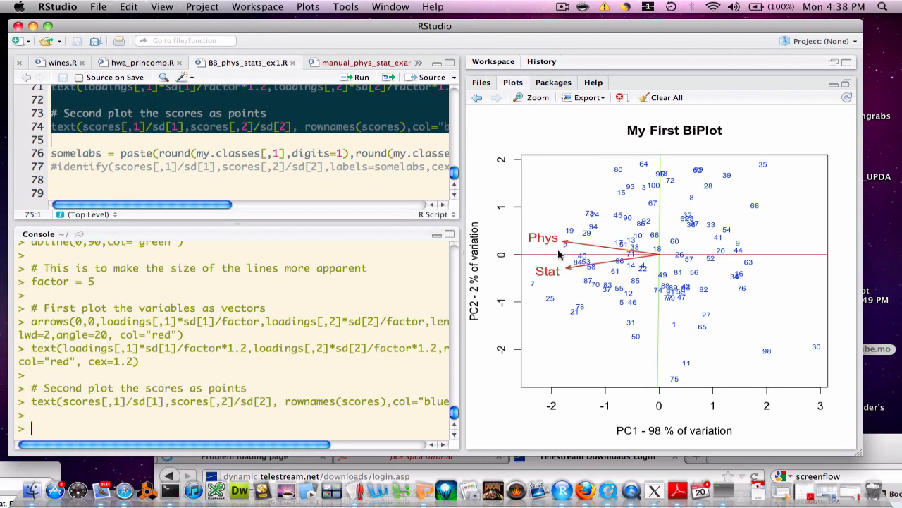
mouse_move(531, 258)
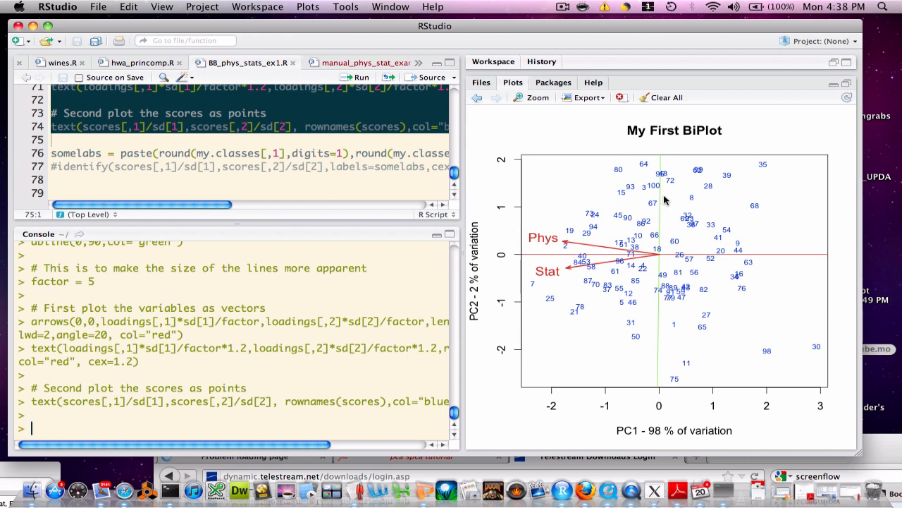
mouse_move(660, 161)
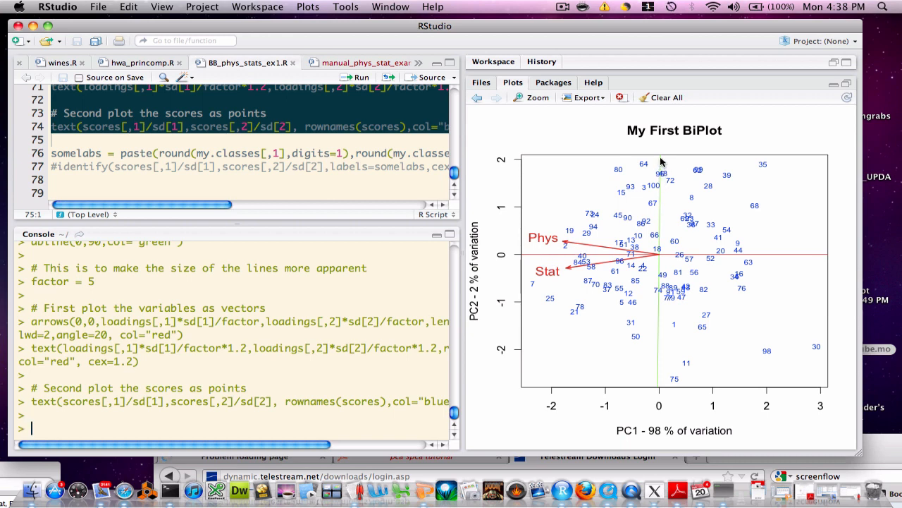
mouse_move(658, 205)
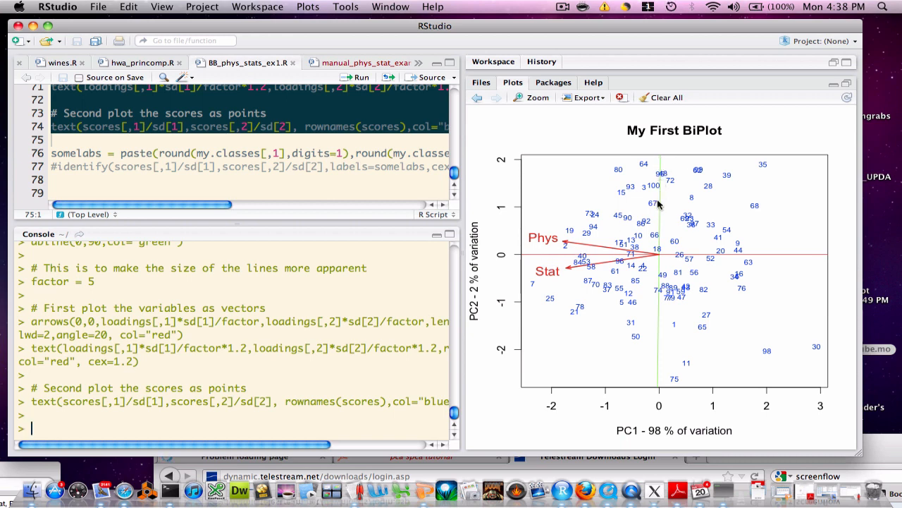
mouse_move(657, 386)
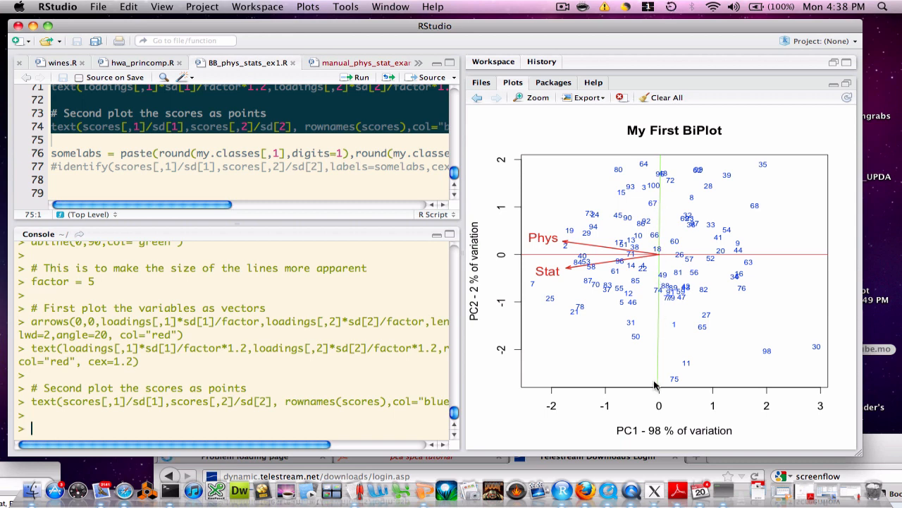
mouse_move(654, 304)
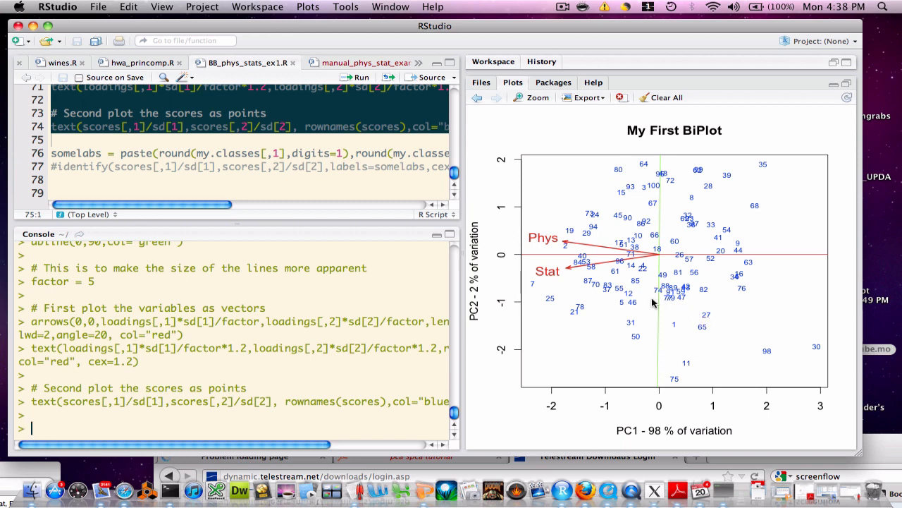
mouse_move(690, 219)
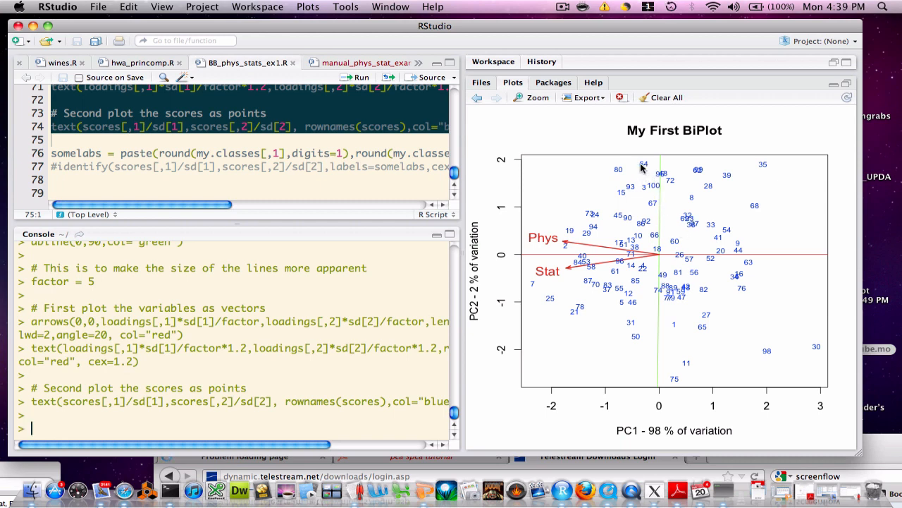
mouse_move(647, 171)
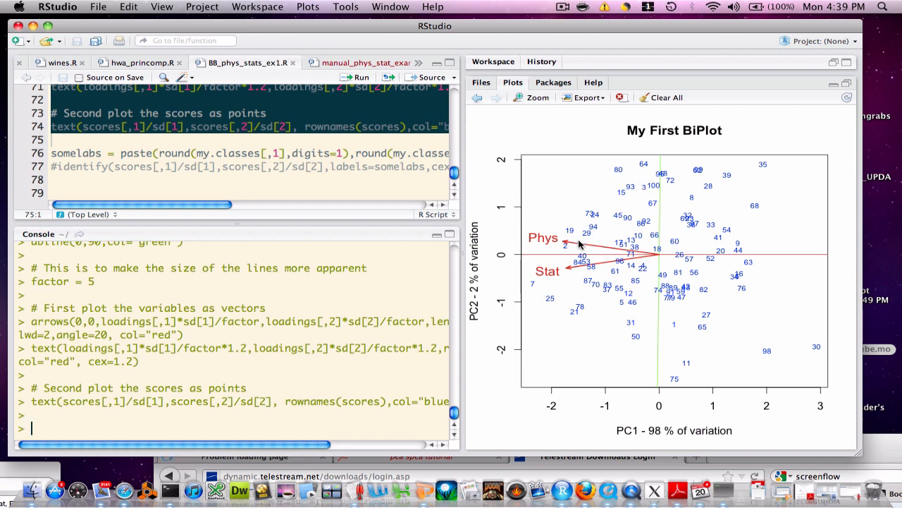
mouse_move(644, 172)
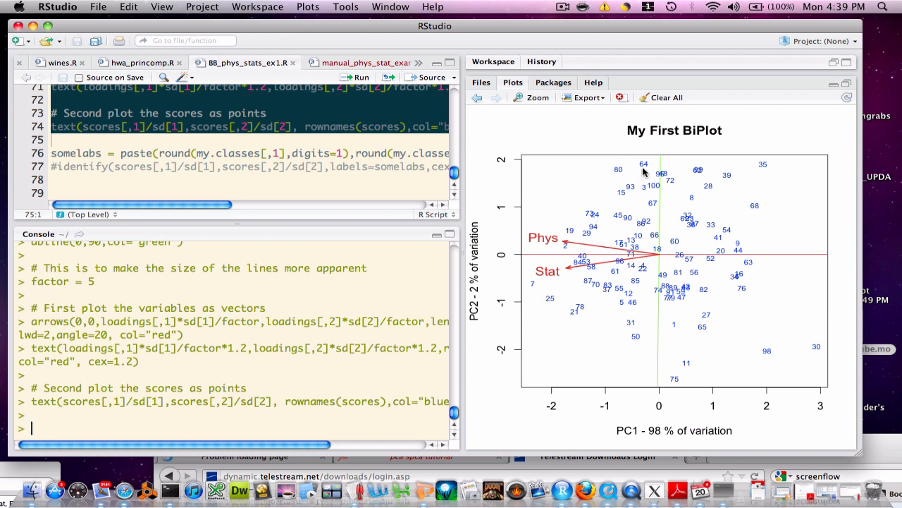
mouse_move(271, 351)
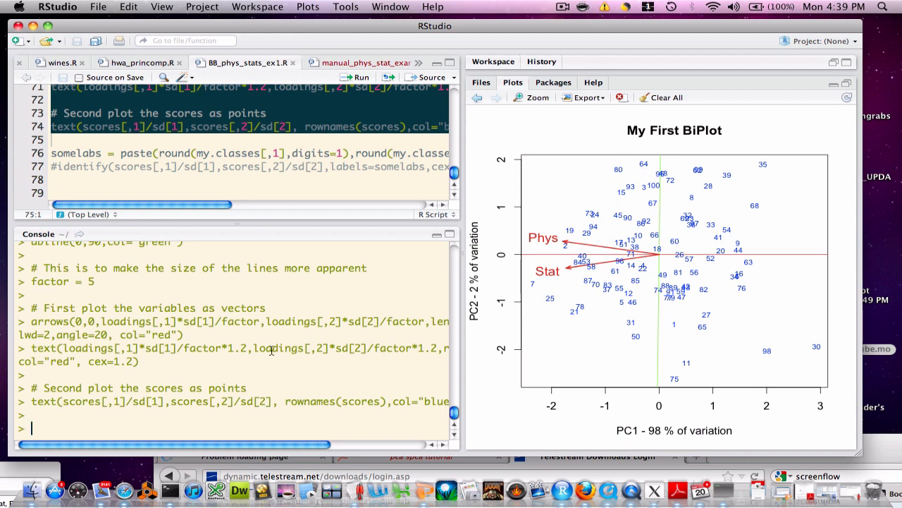
- Print my.classes[64,] to show record 64's marks: Phys 55.6, Stat 49.8
text(my.classes[6)
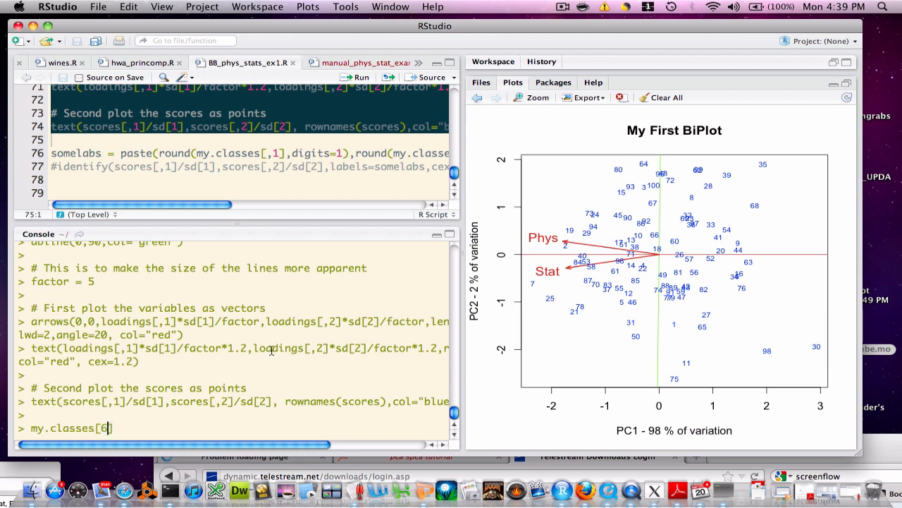
key(Enter)
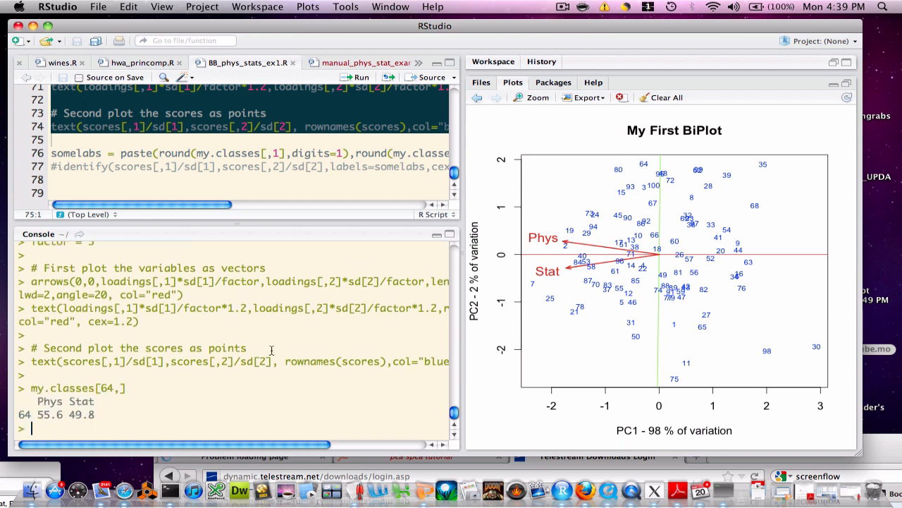
mouse_move(30, 418)
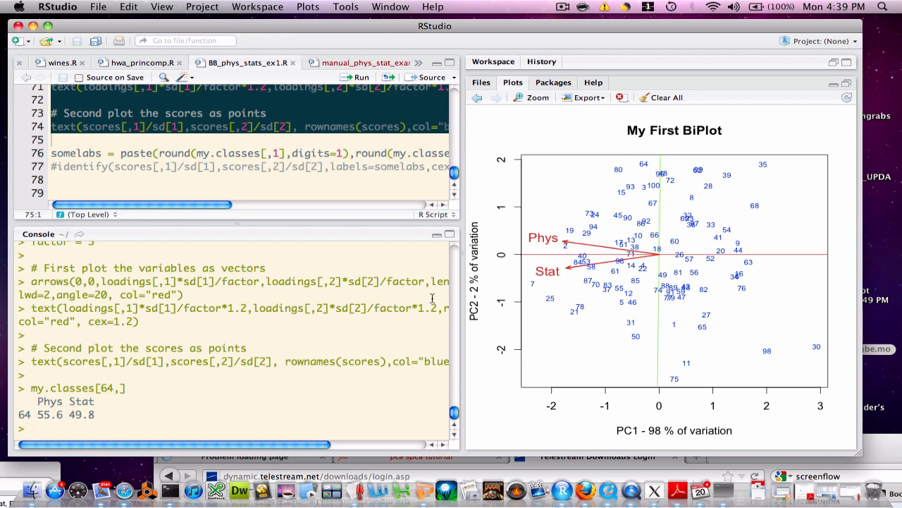
mouse_move(558, 254)
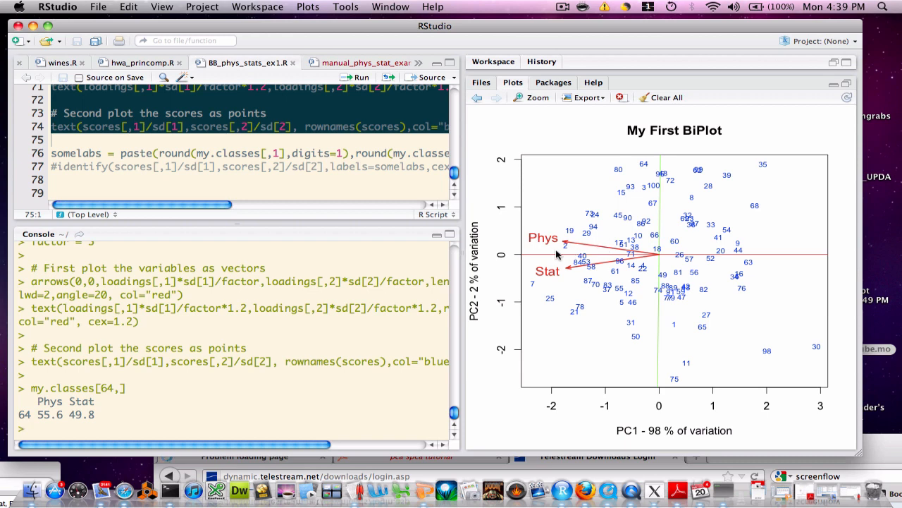
mouse_move(626, 267)
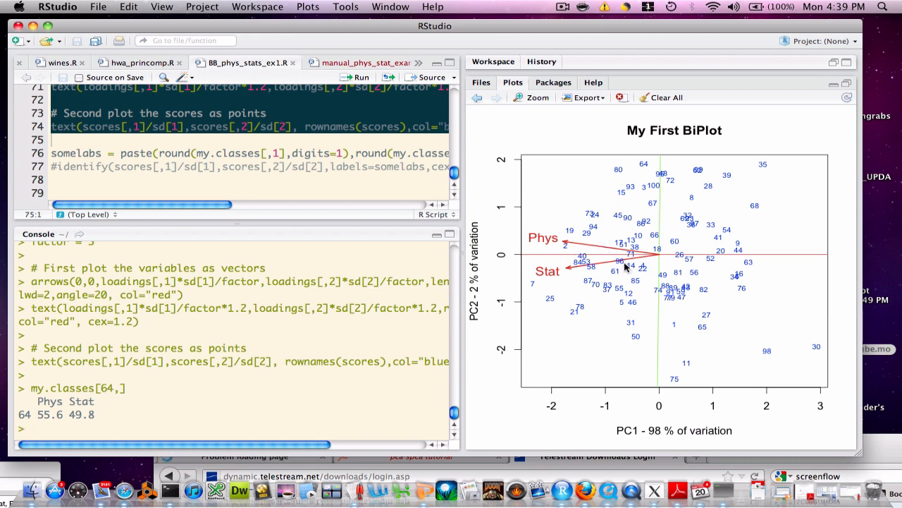
mouse_move(671, 382)
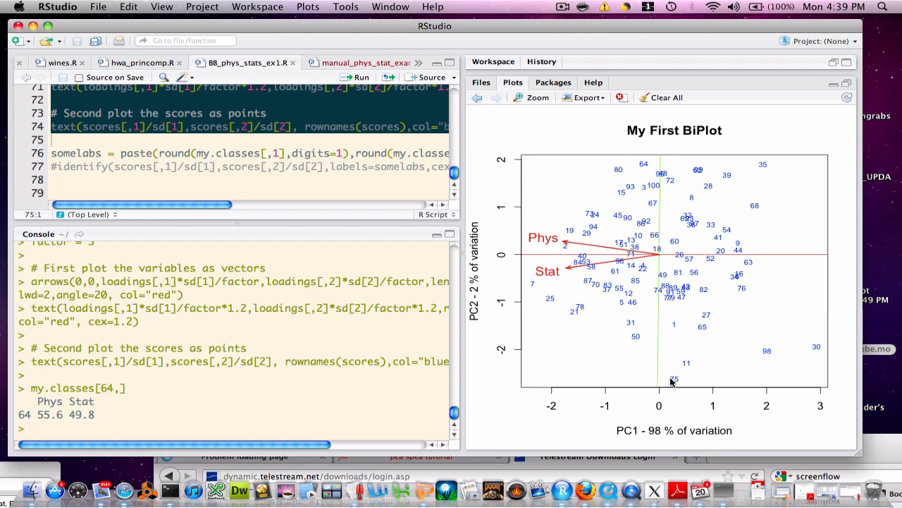
mouse_move(331, 400)
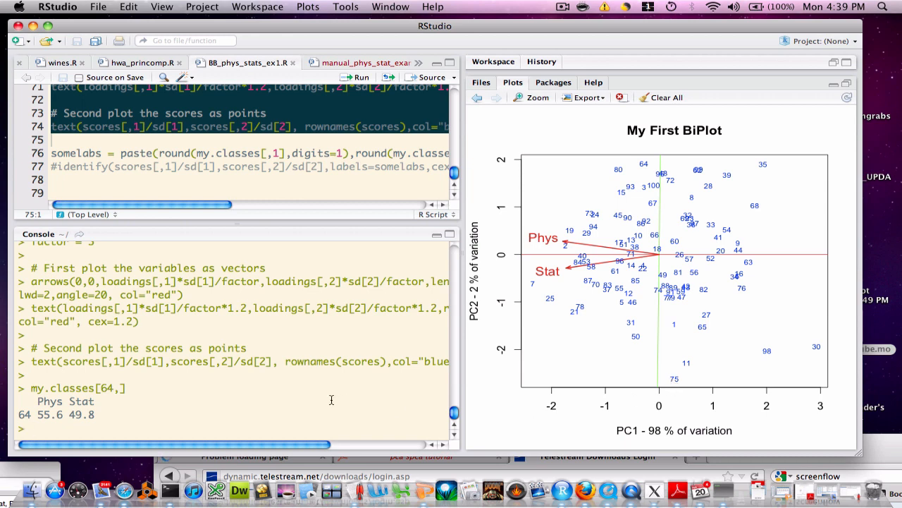
- Query record 75 in the console, showing Phys 44.2 and Stat 51.3
text(my.classes[6,])
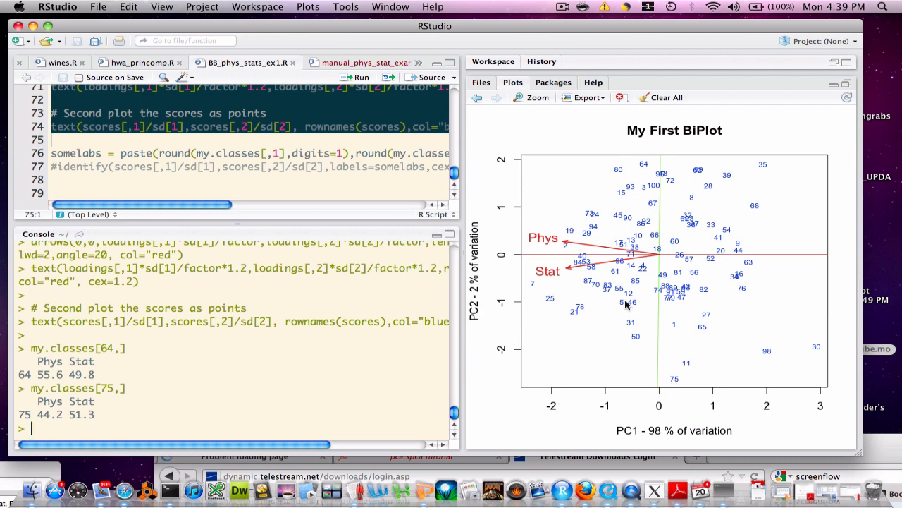
mouse_move(626, 273)
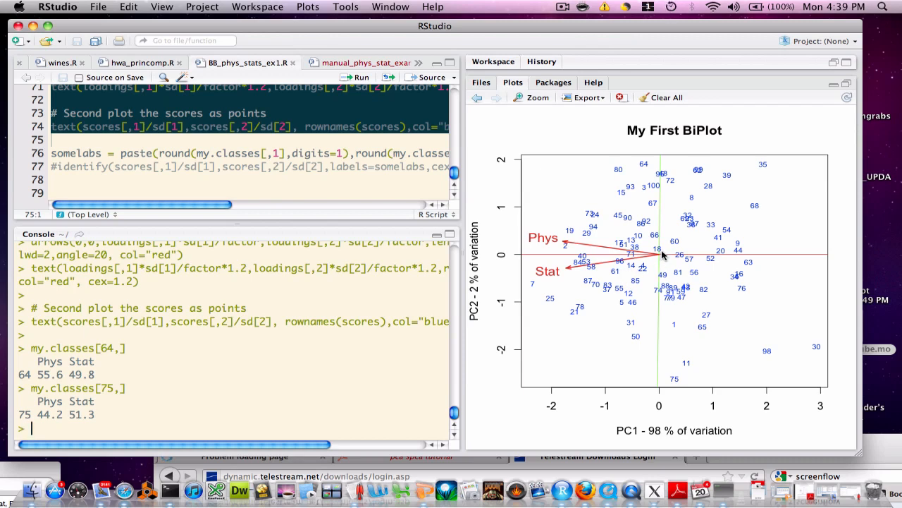
- Run my.classes[18,] to show record 18's marks: Phys 50.9, Stat 50.2
text(my.classes[75,)
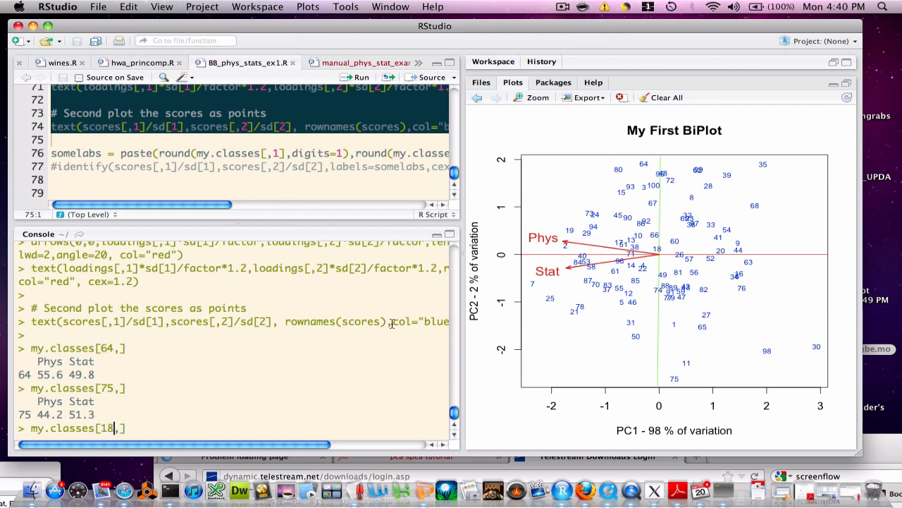
key(Return)
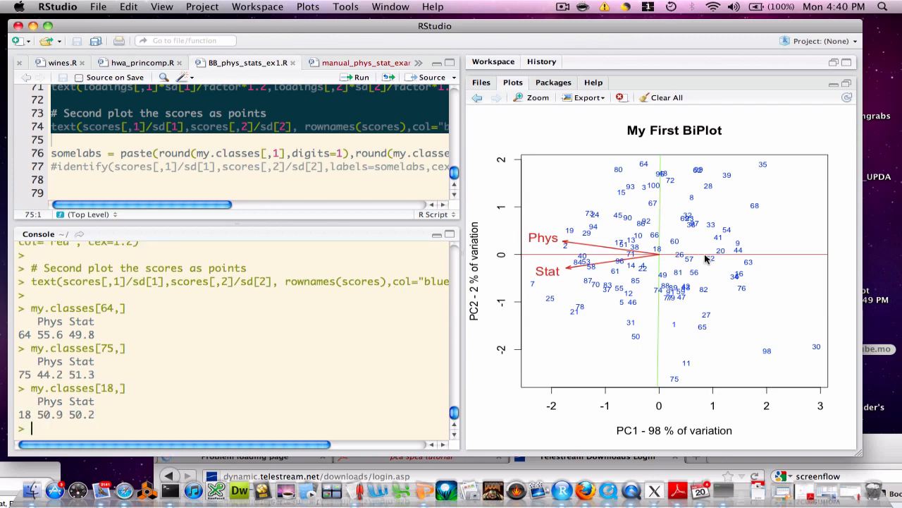
mouse_move(660, 210)
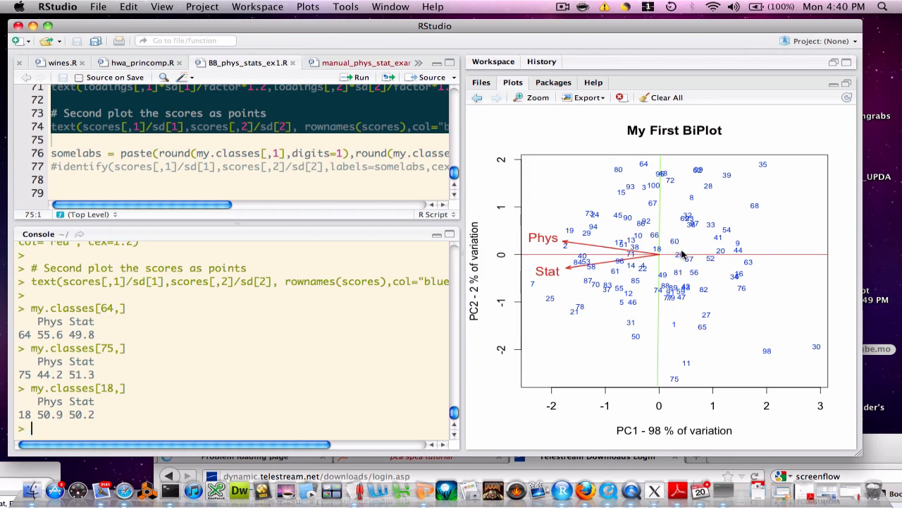
mouse_move(657, 255)
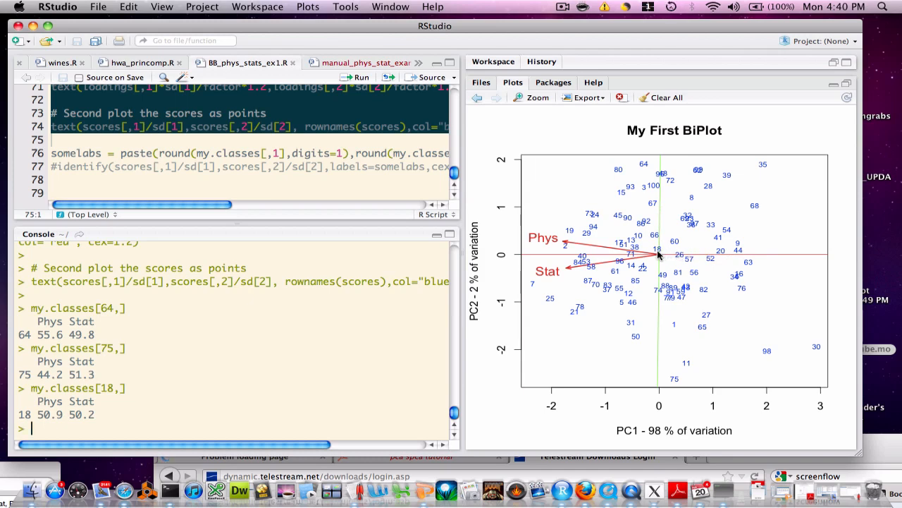
mouse_move(252, 341)
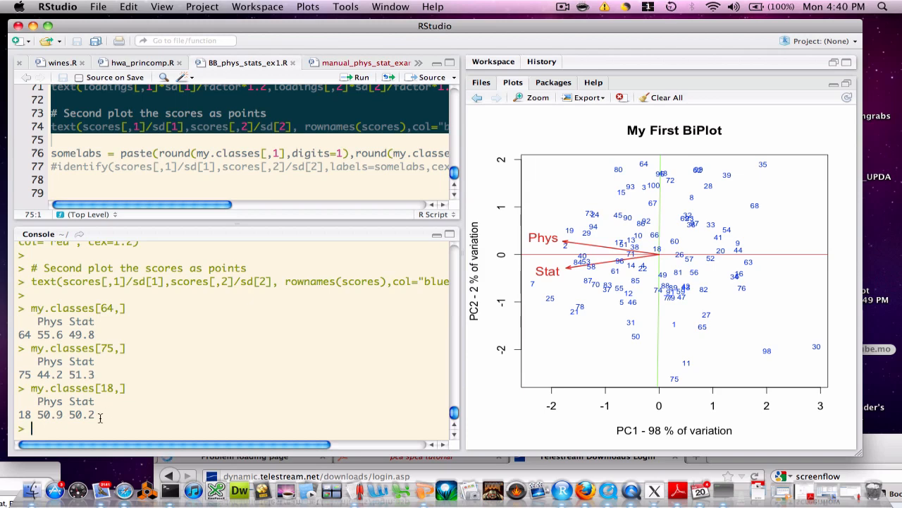
mouse_move(554, 290)
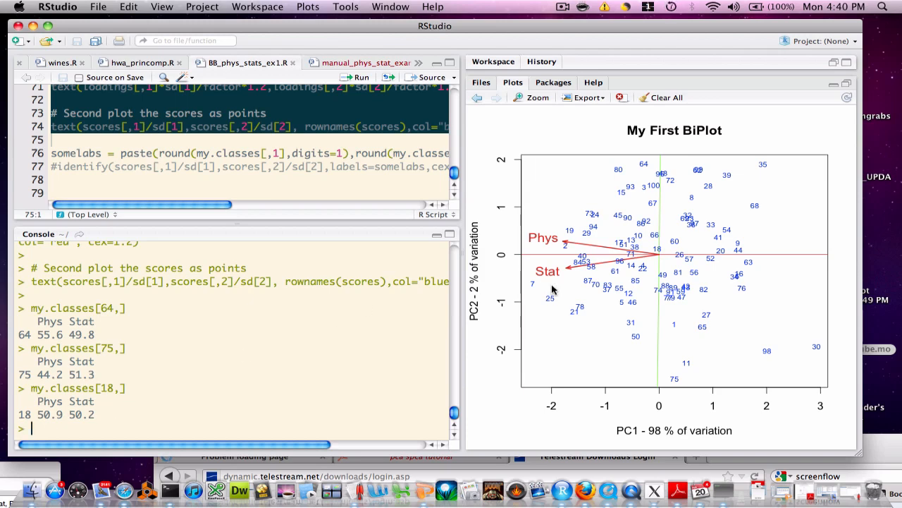
mouse_move(613, 256)
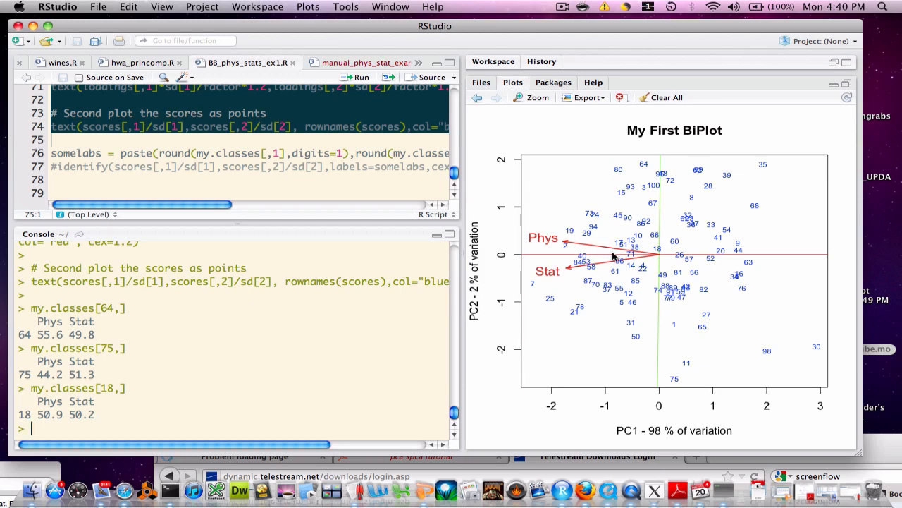
mouse_move(666, 185)
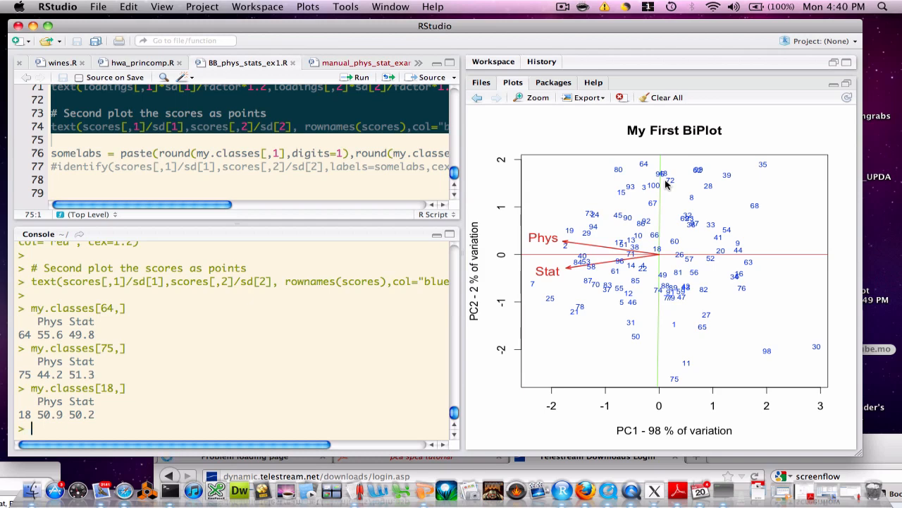
mouse_move(657, 350)
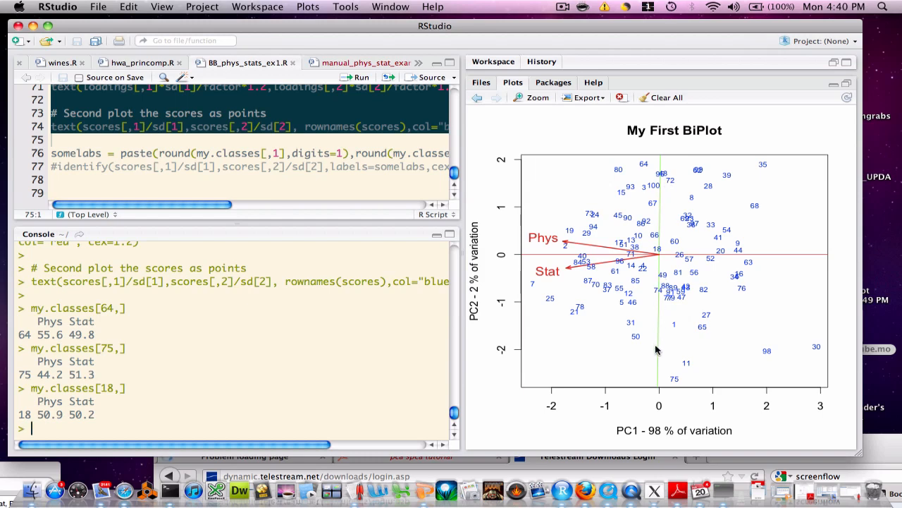
mouse_move(663, 198)
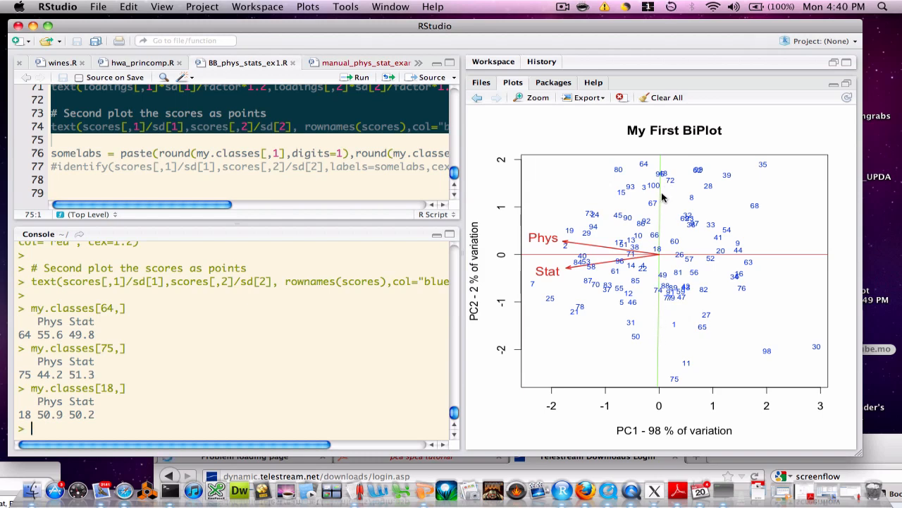
mouse_move(659, 334)
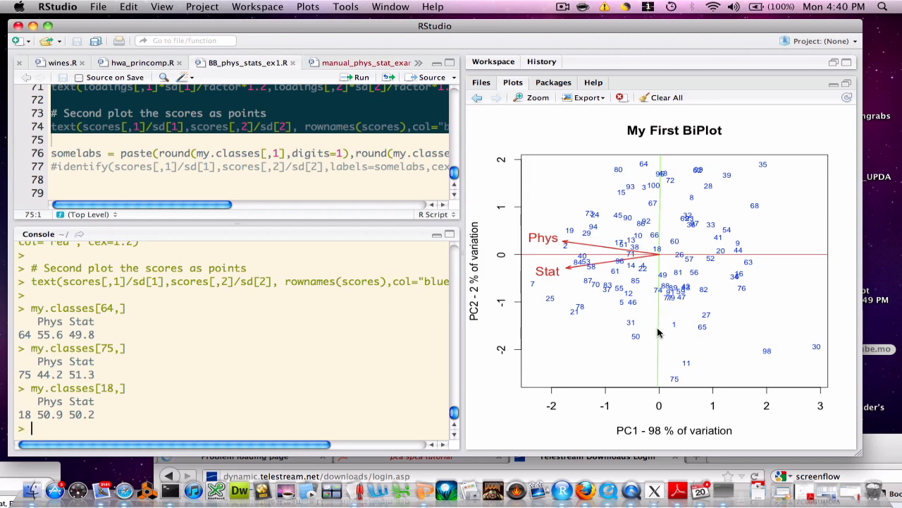
mouse_move(656, 353)
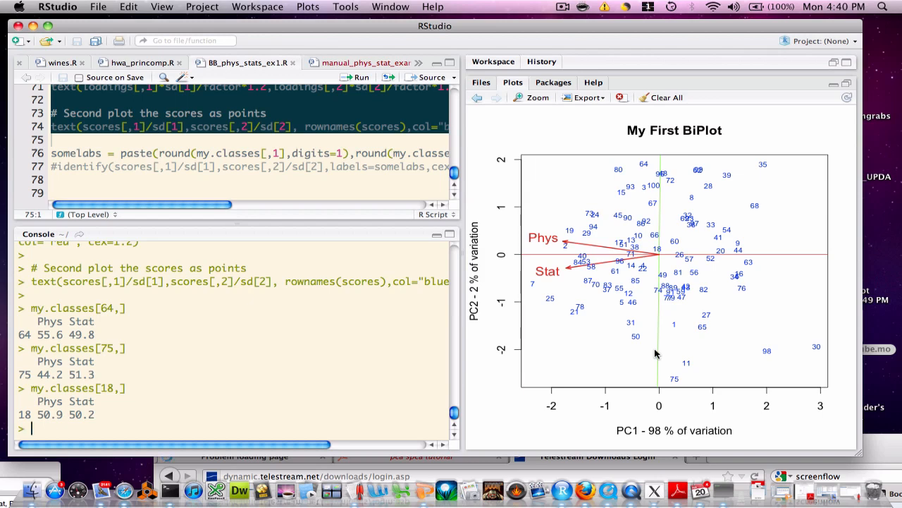
mouse_move(656, 306)
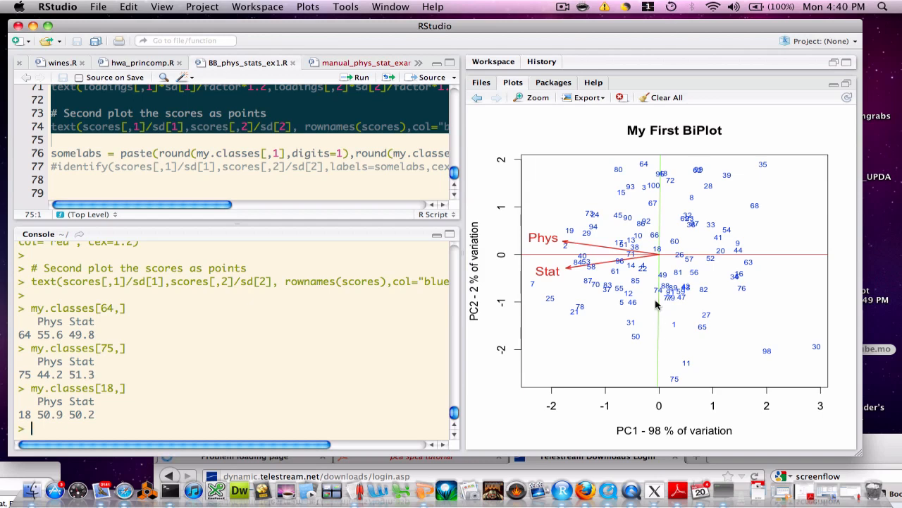
mouse_move(657, 299)
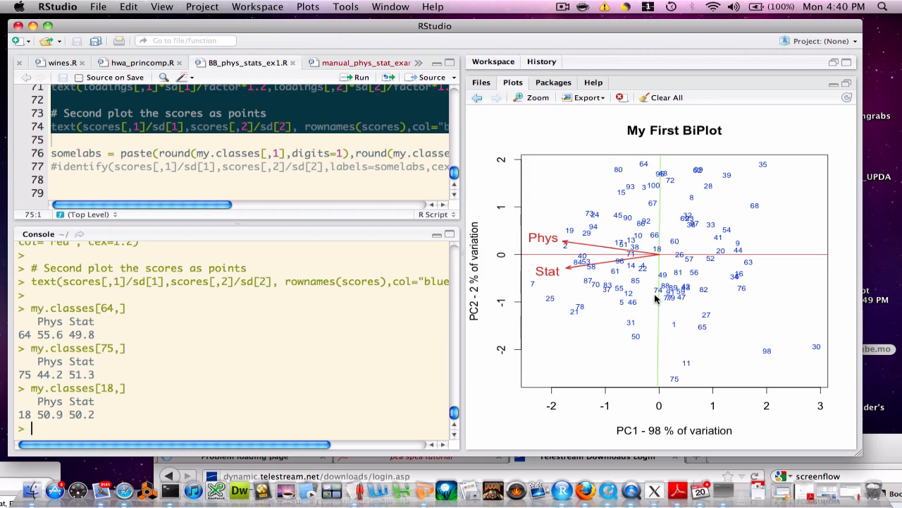
mouse_move(578, 261)
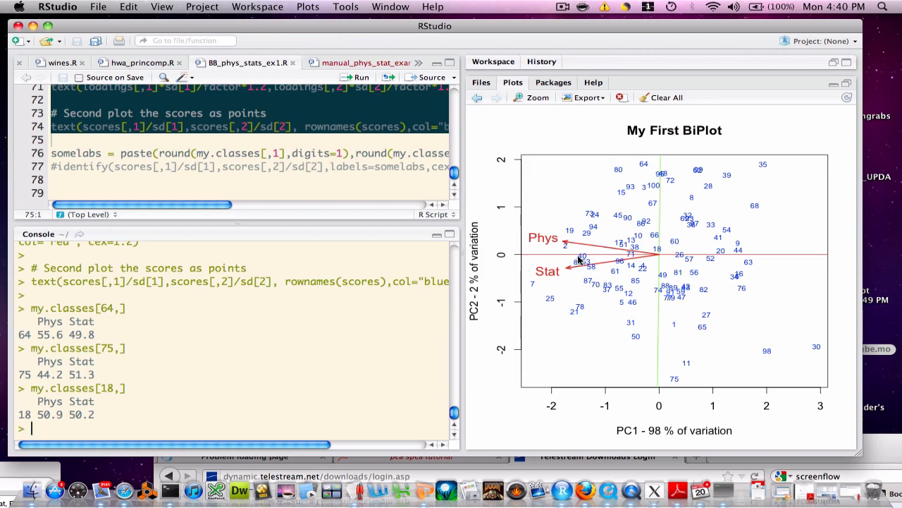
mouse_move(557, 263)
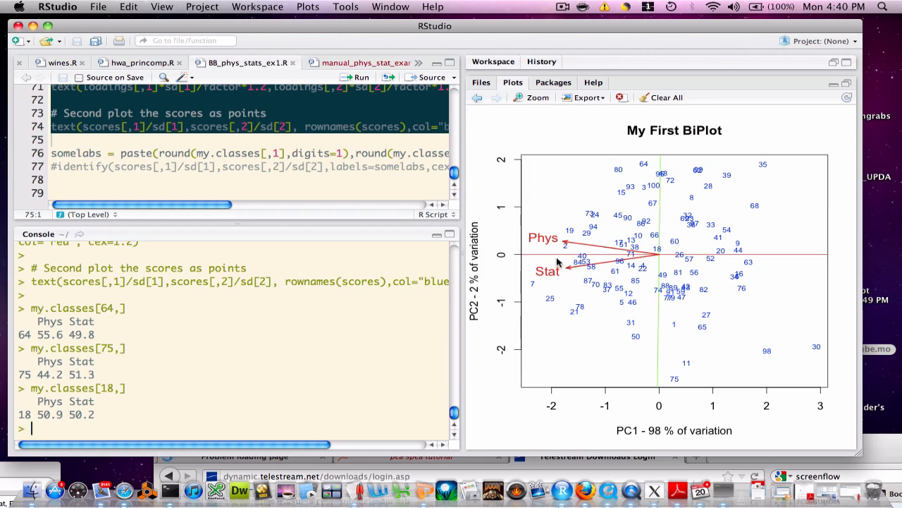